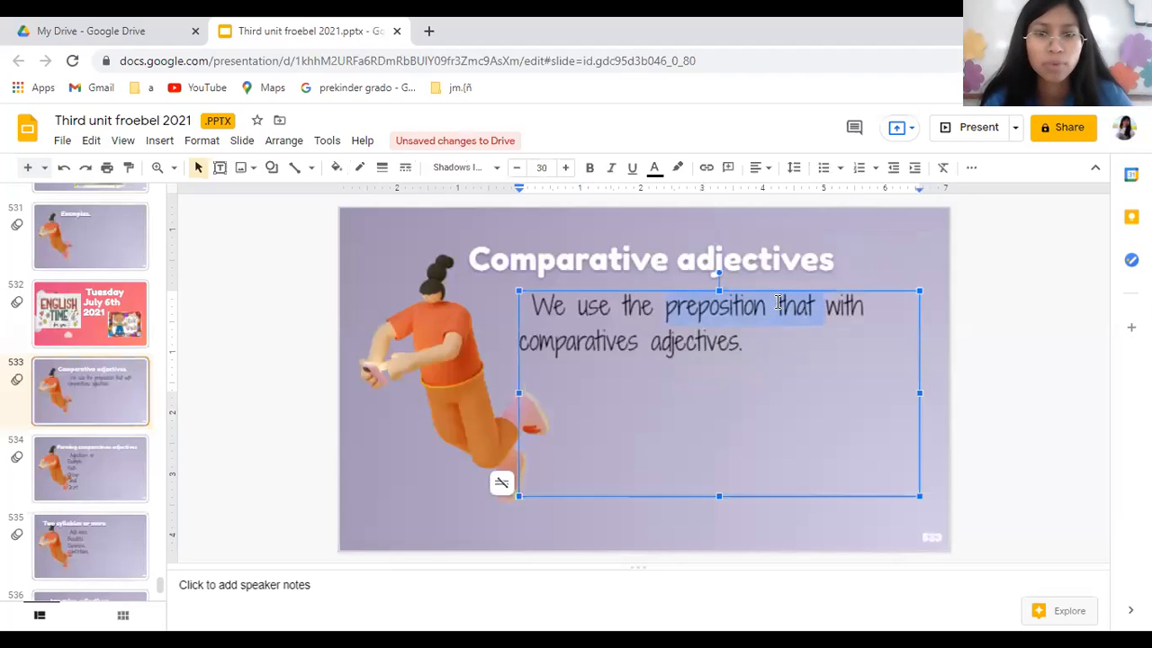
# - Make "preposition that" bold and colour the word "preposition" black, leaving "that" blue
pyautogui.click(655, 168)
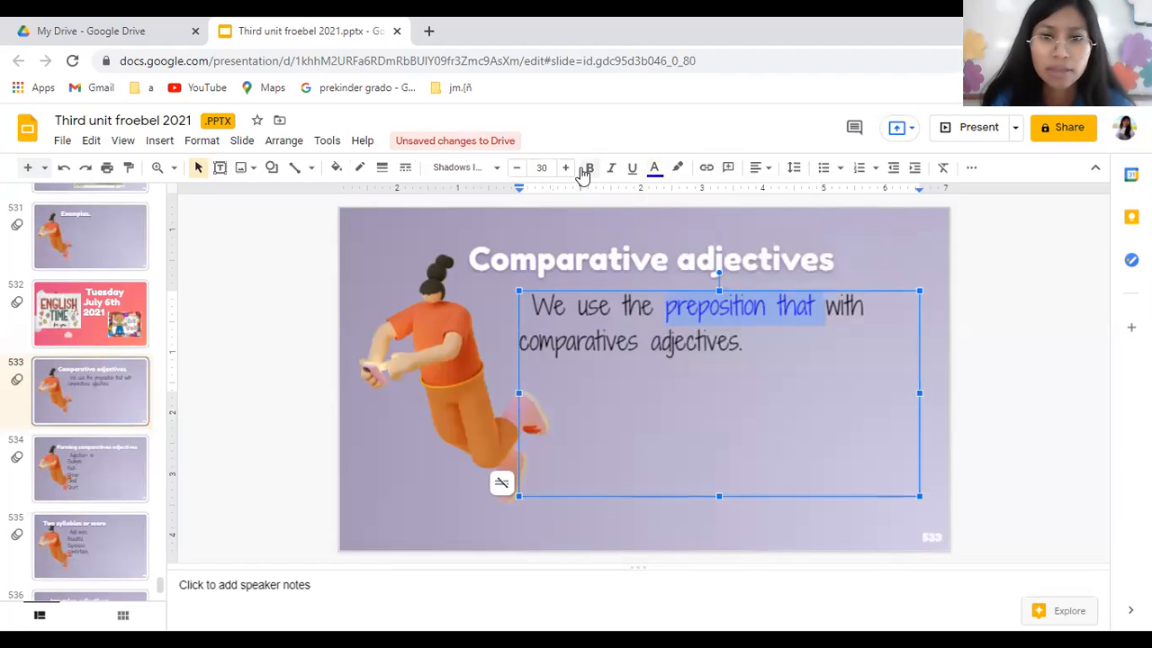
pyautogui.click(588, 167)
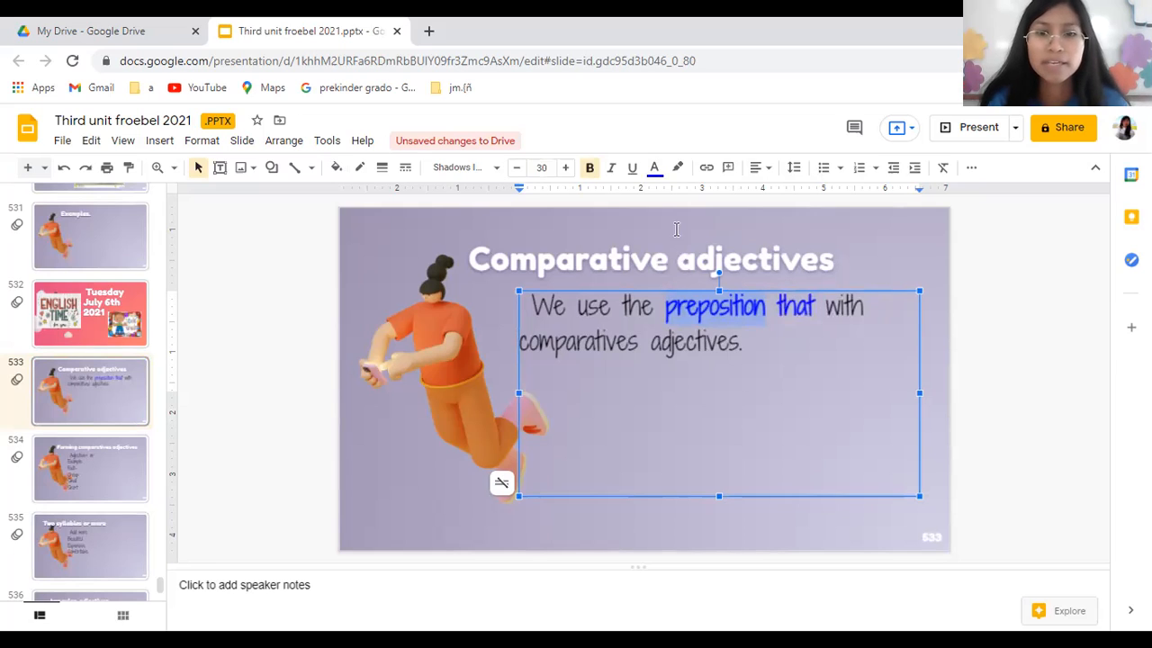
pyautogui.click(655, 167)
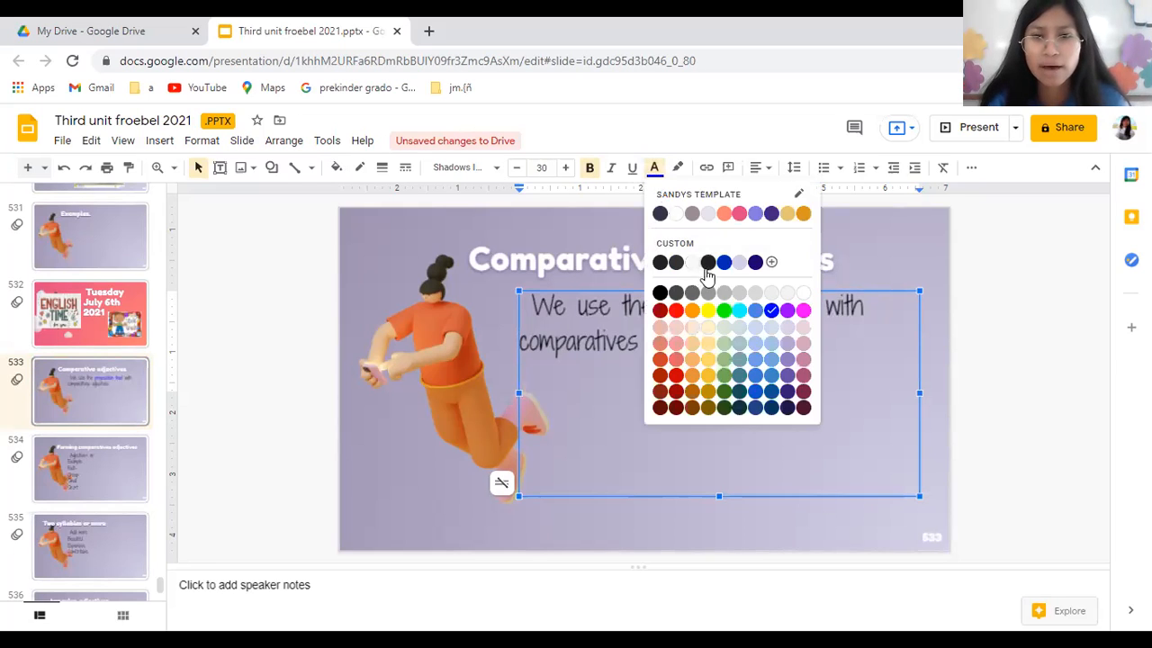
pyautogui.click(724, 263)
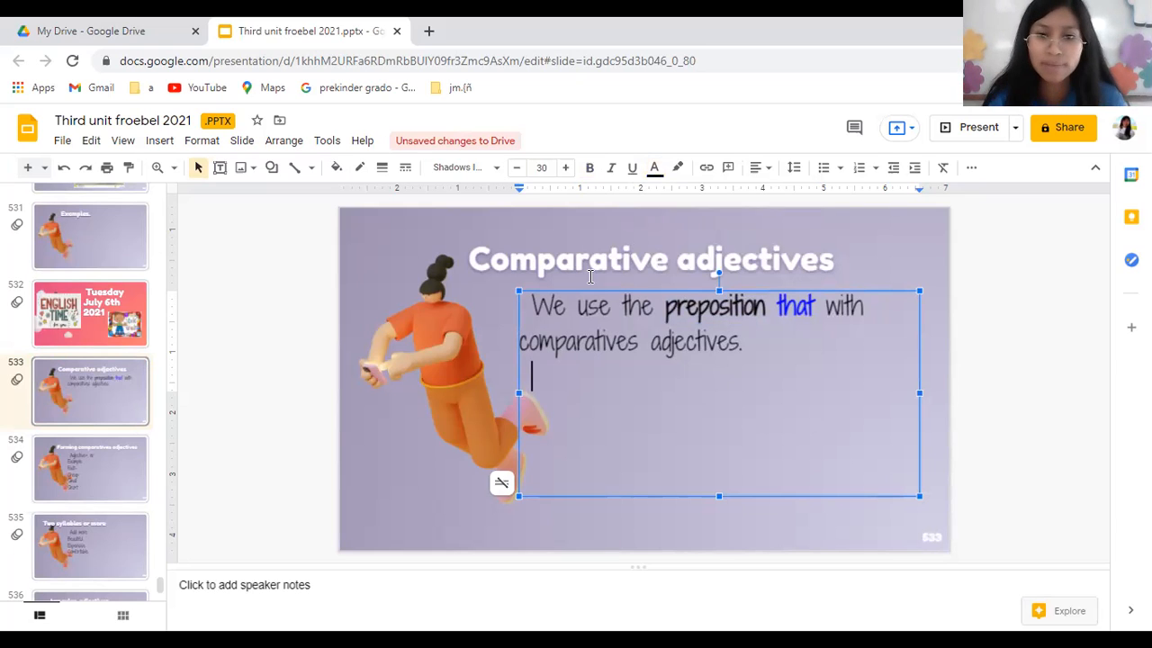
pyautogui.moveTo(555, 290)
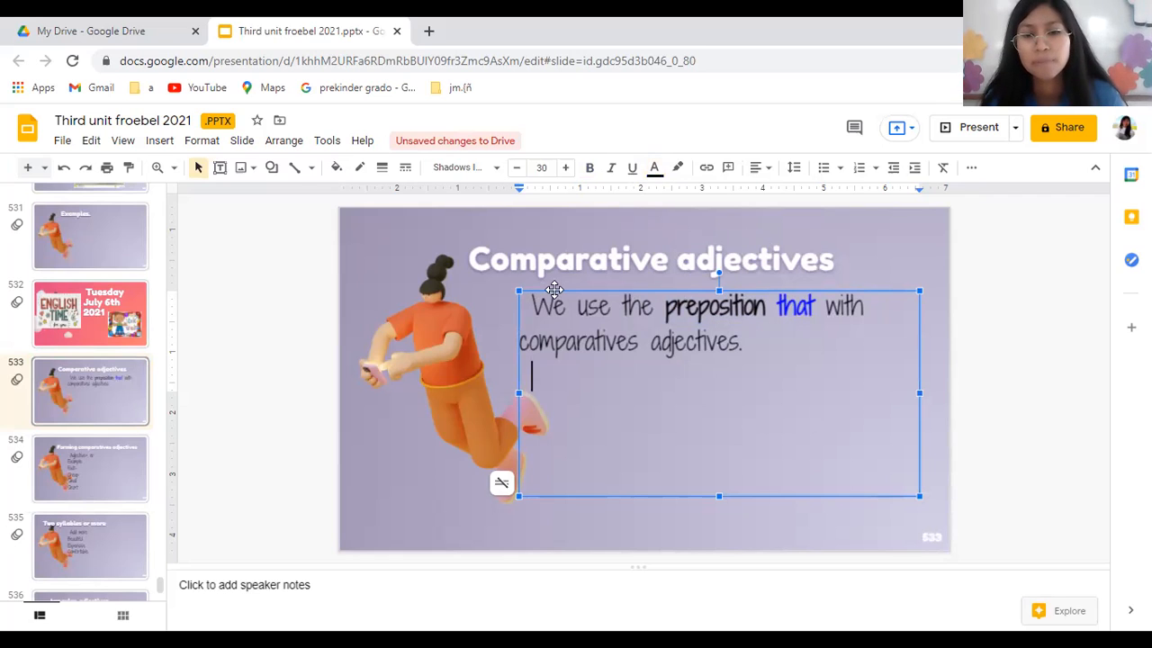
pyautogui.moveTo(569, 398)
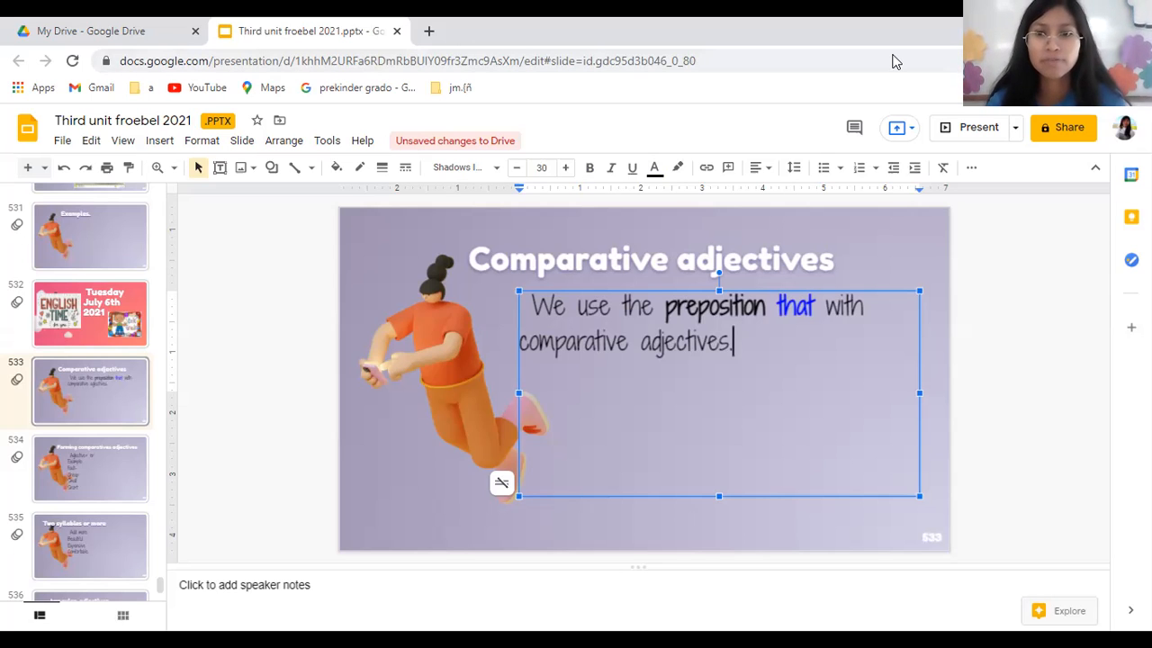
# - On the Forming comparatives slide, space out "Adjective + er" and colour "Example" green
pyautogui.click(90, 468)
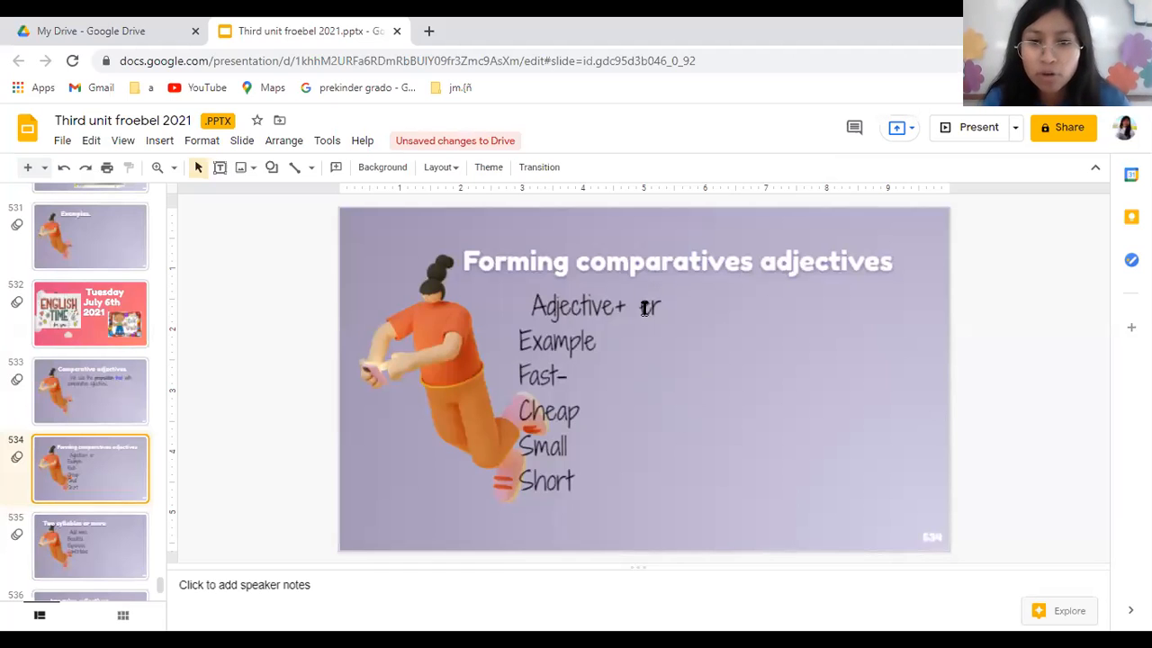
pyautogui.click(648, 306)
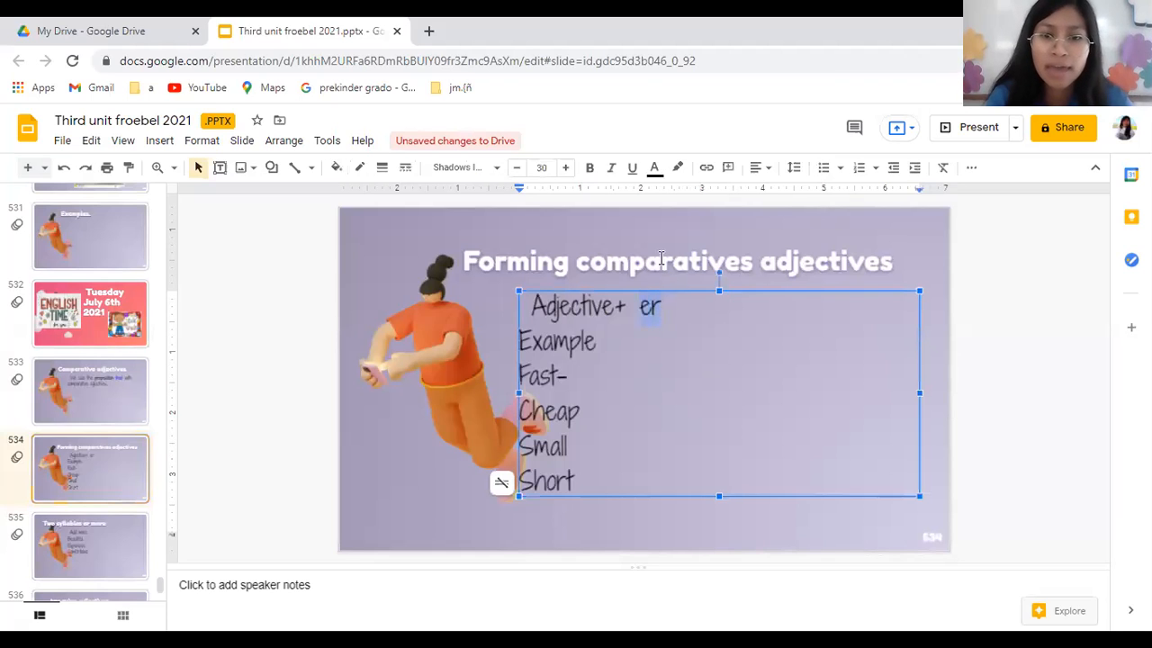
pyautogui.click(655, 167)
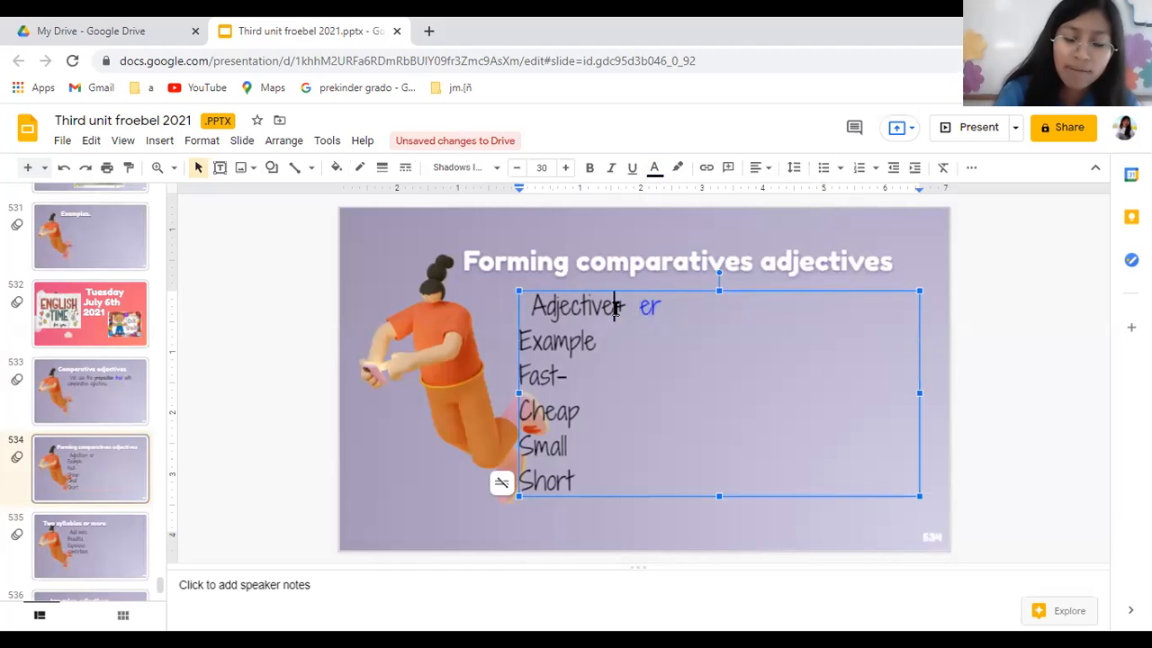
pyautogui.write('+')
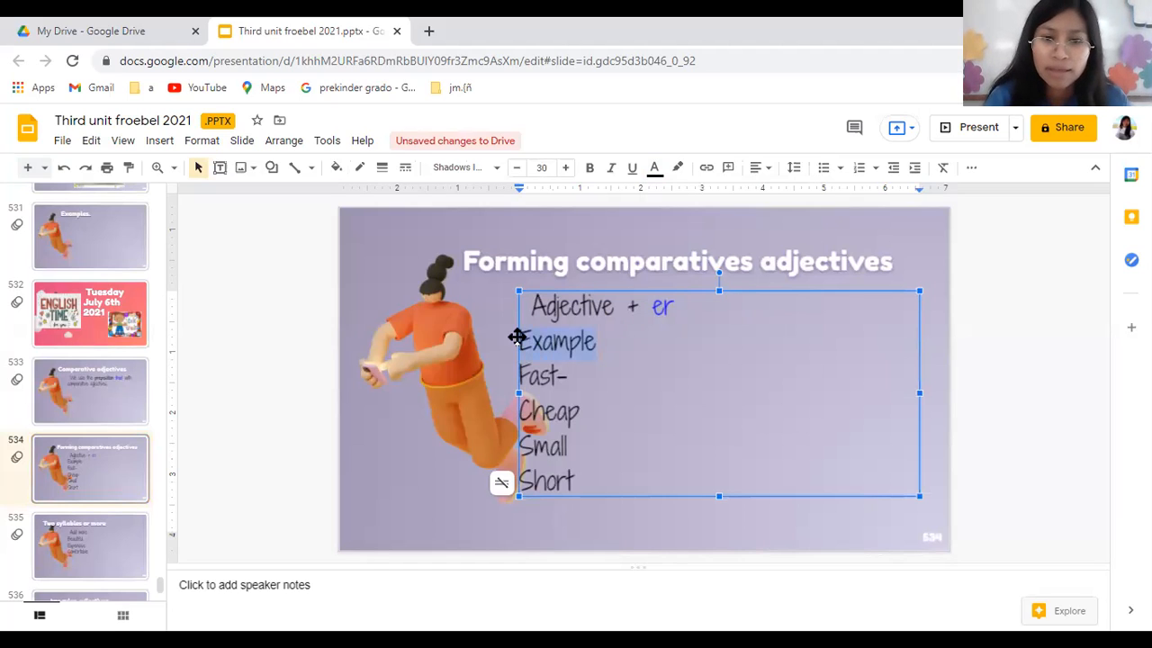
pyautogui.click(655, 167)
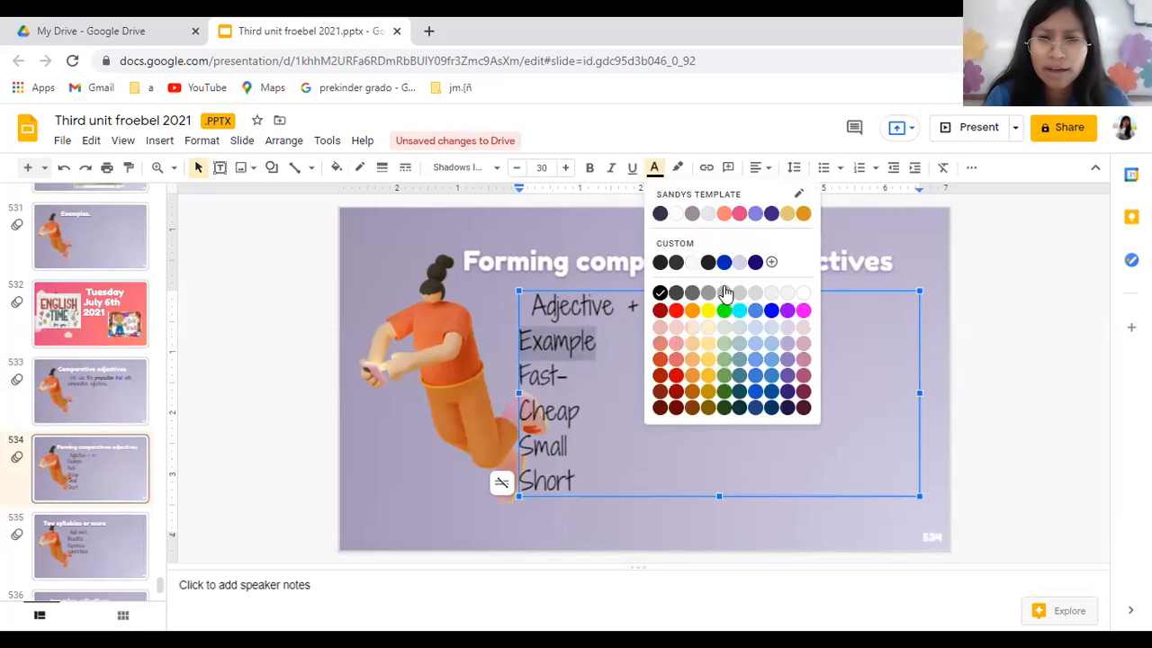
pyautogui.moveTo(727, 403)
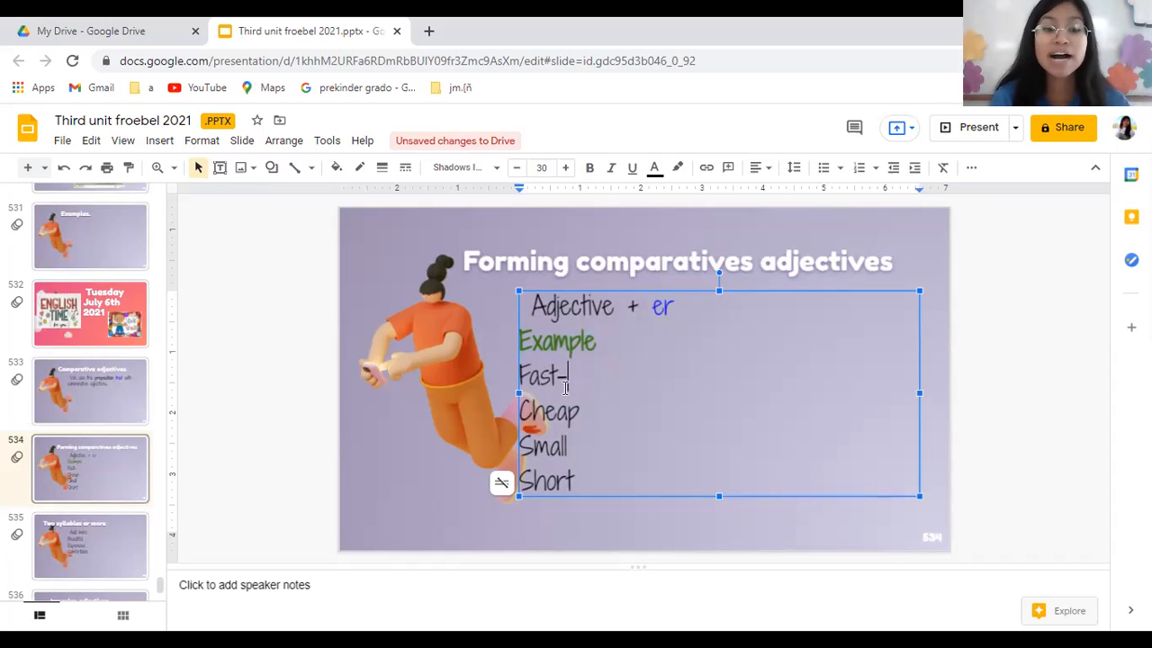
# - Complete the Fast line to read "Fast-faster/ más rápido."
pyautogui.write('faster')
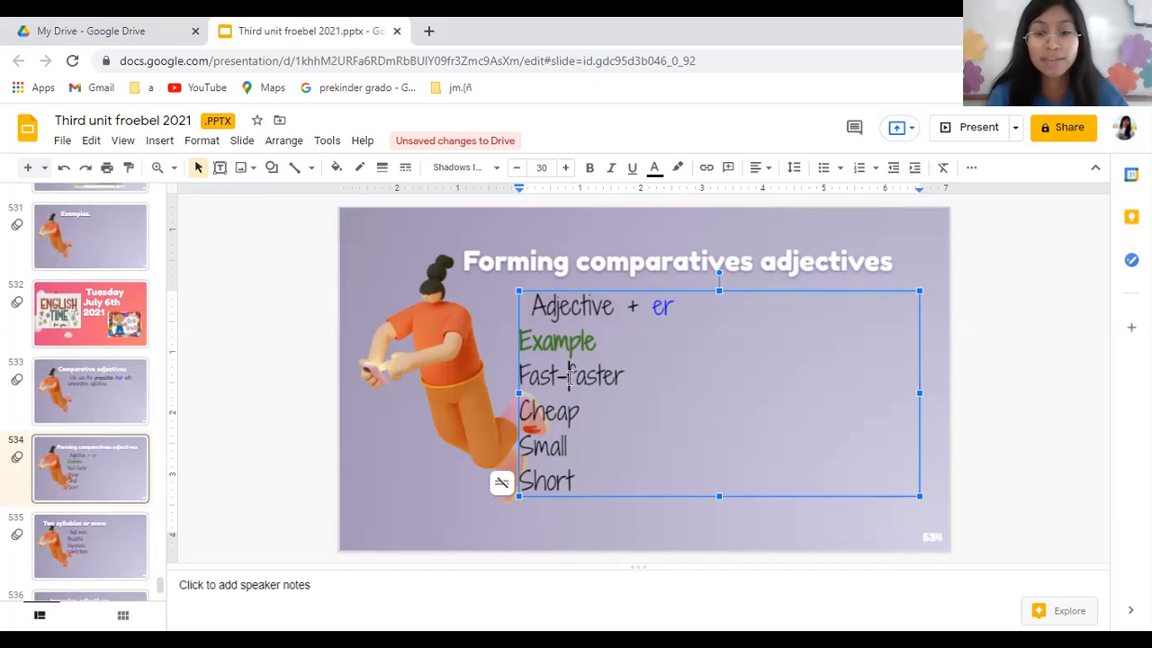
pyautogui.write('/')
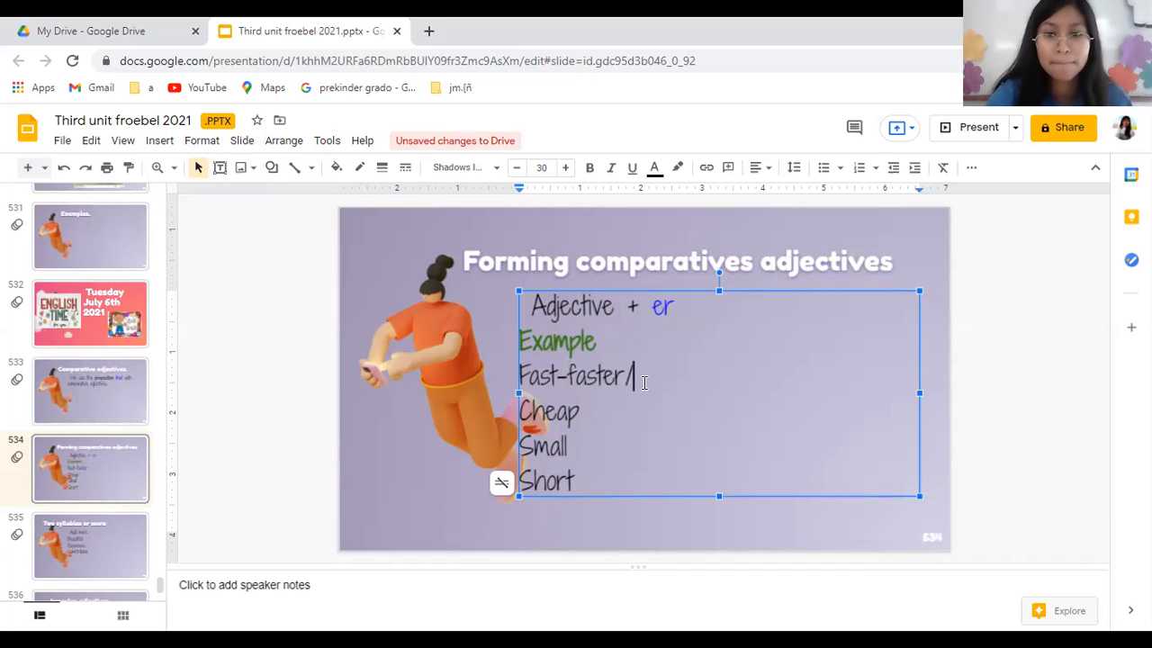
pyautogui.write('m')
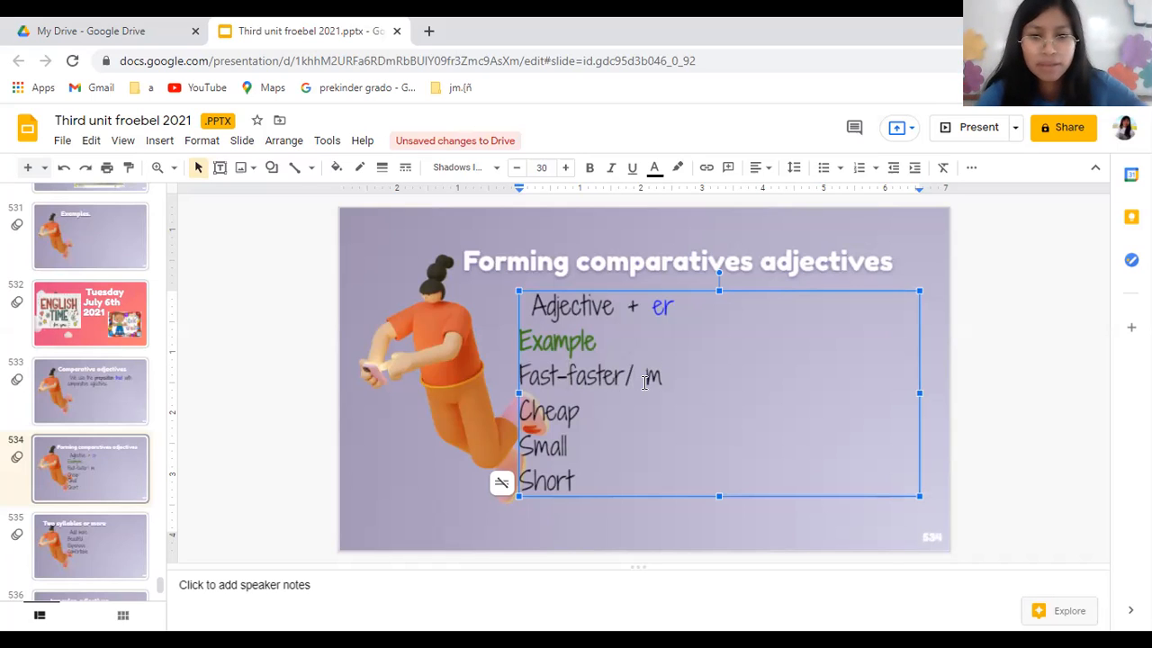
pyautogui.write('más r')
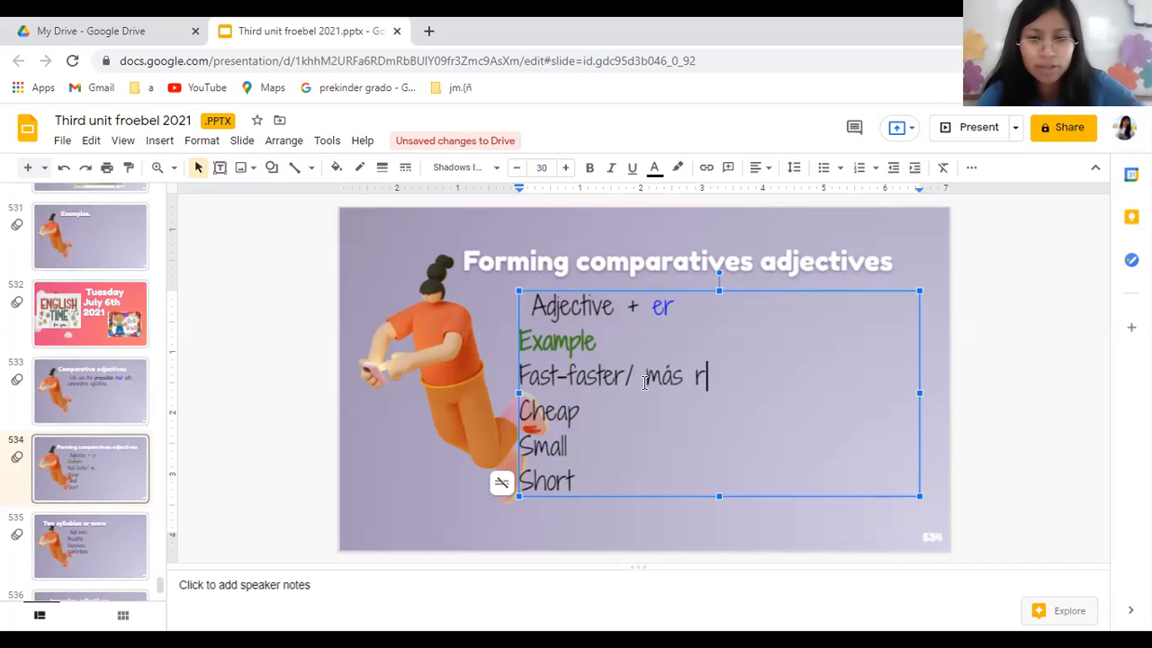
pyautogui.write('ápido.')
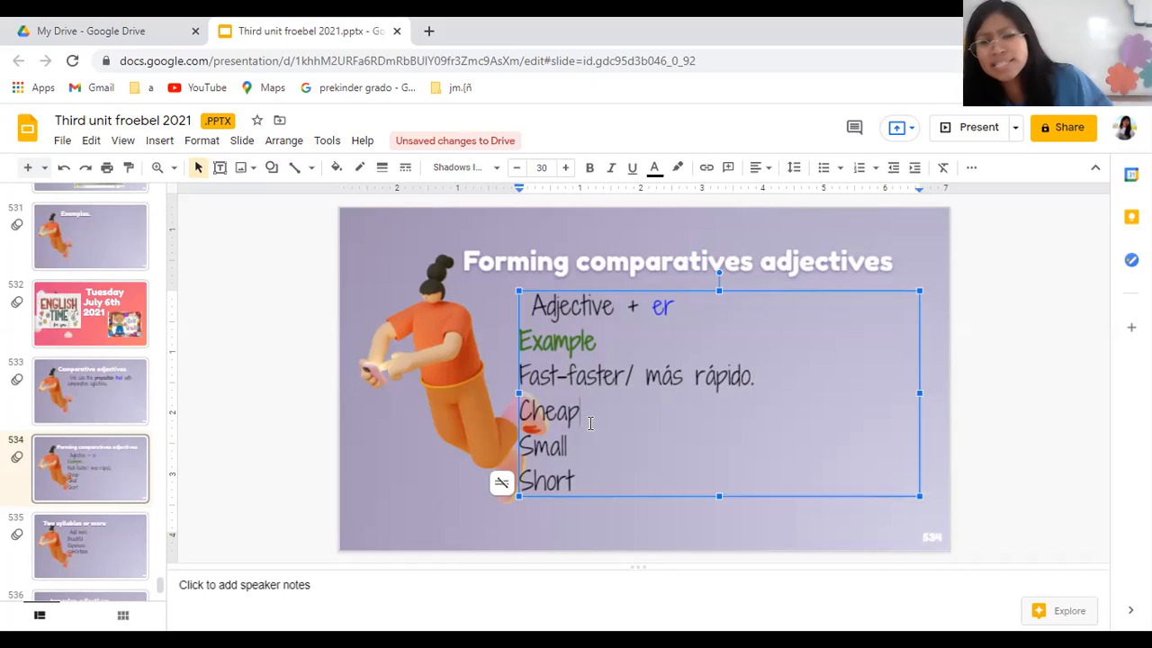
# - Add "- cheaper" to the list with its "er" ending coloured blue
pyautogui.write('-')
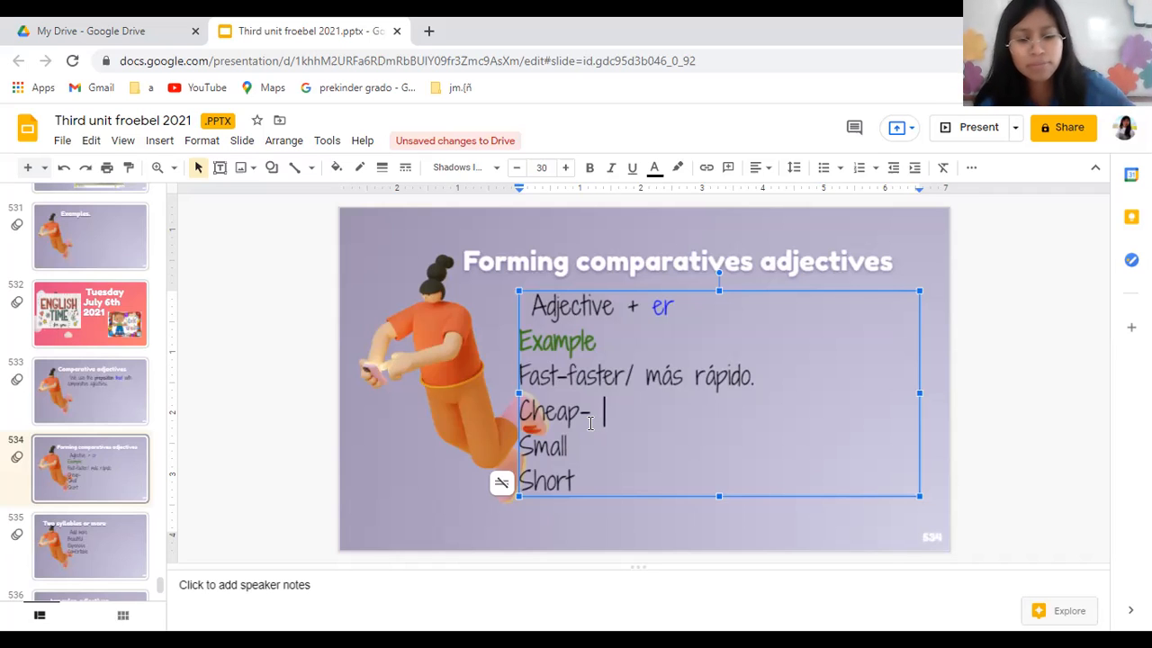
pyautogui.write('cheal')
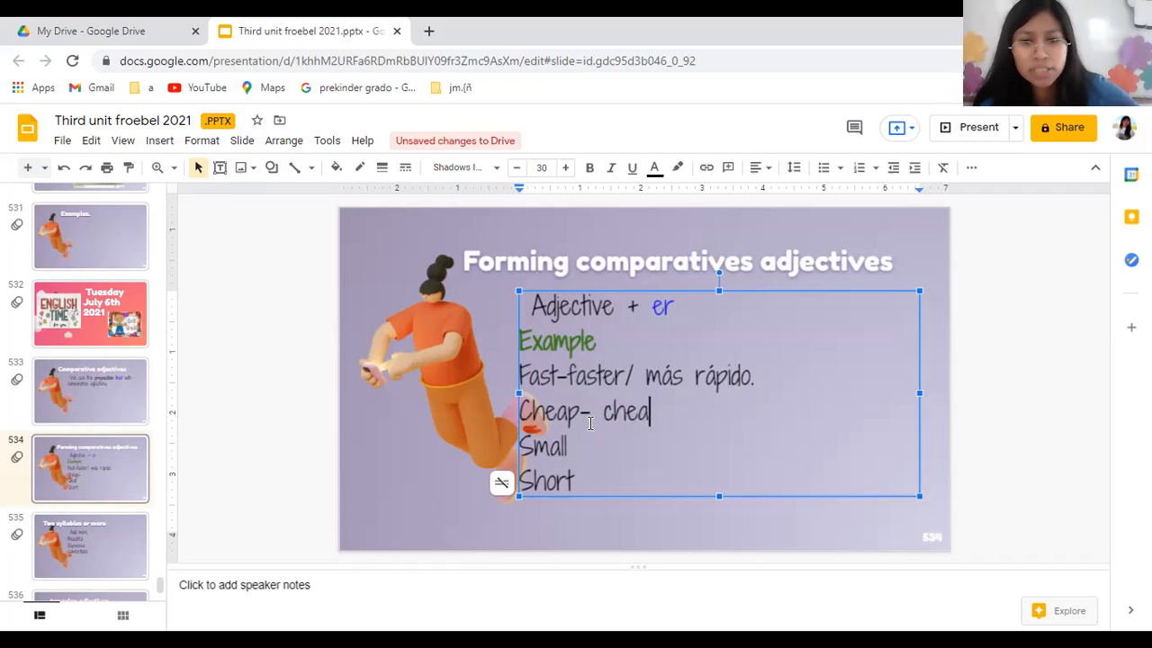
pyautogui.write('per')
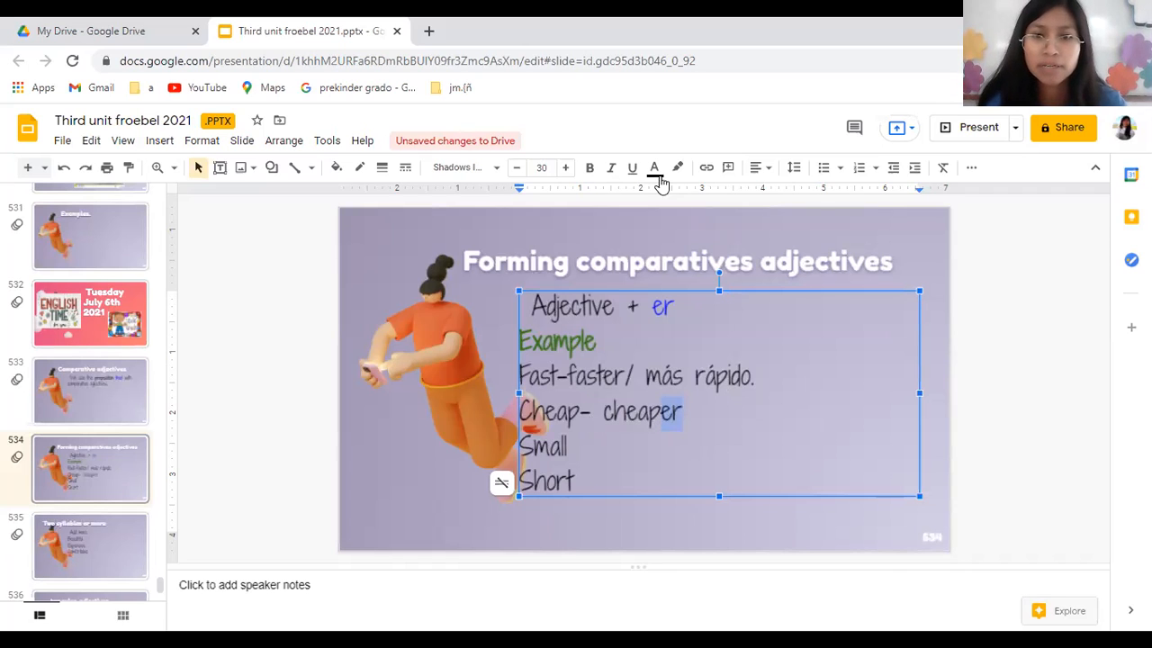
pyautogui.click(655, 167)
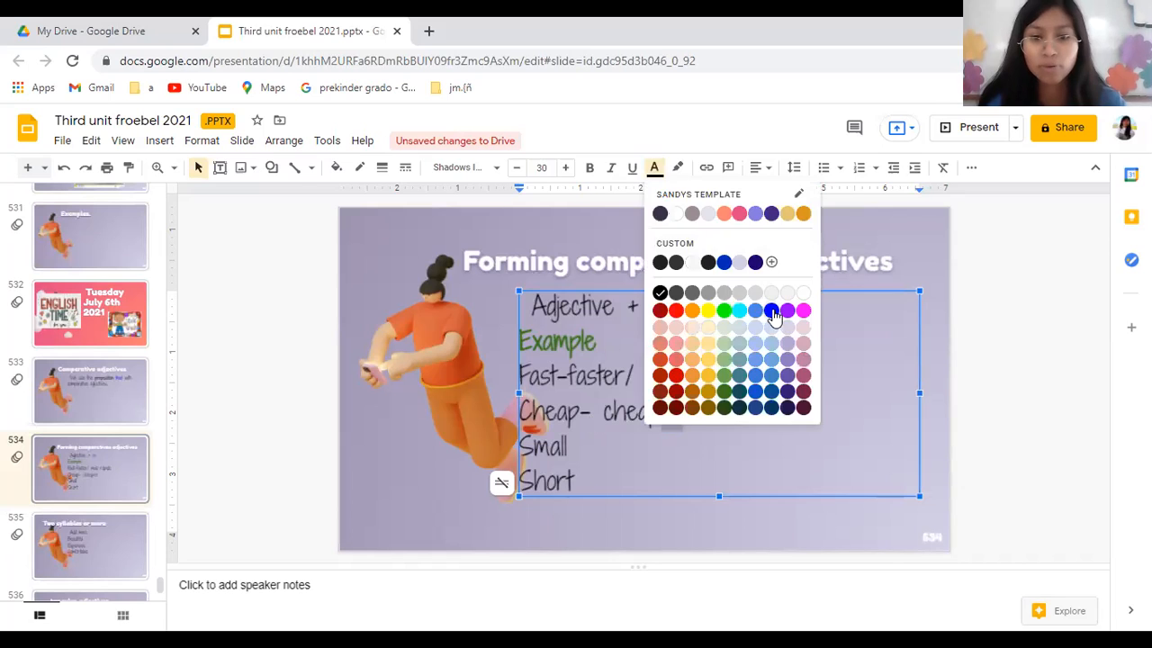
pyautogui.click(770, 309)
pyautogui.write('-')
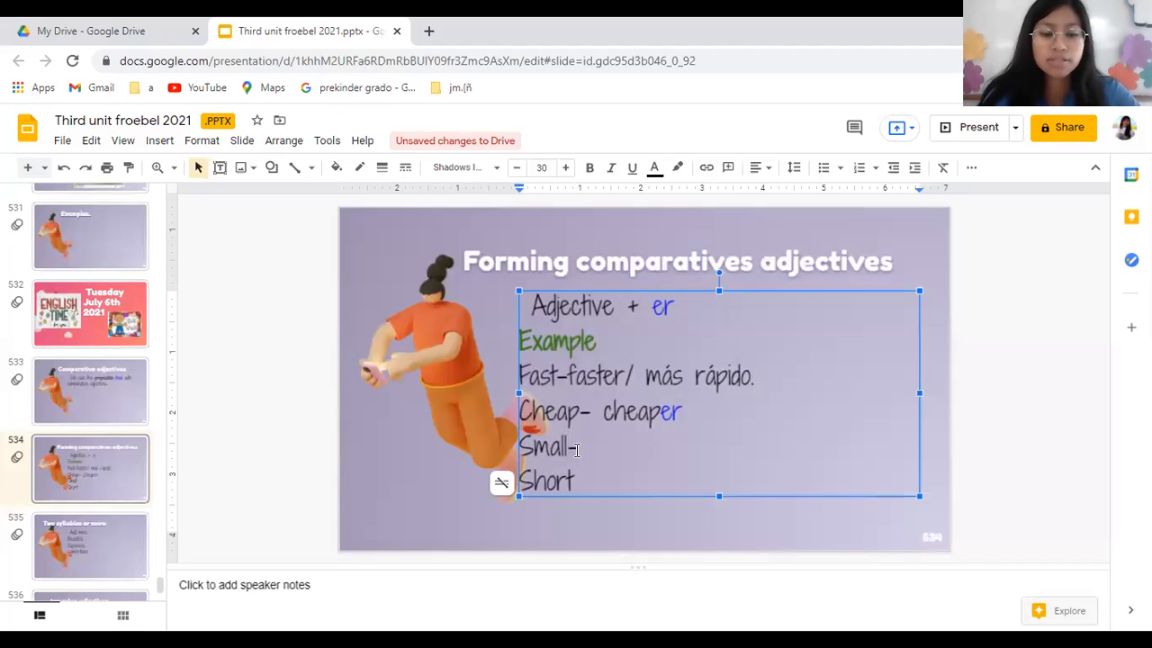
# - Add "- Smaller" and "- shorter" to finish the list
pyautogui.write('Smalal')
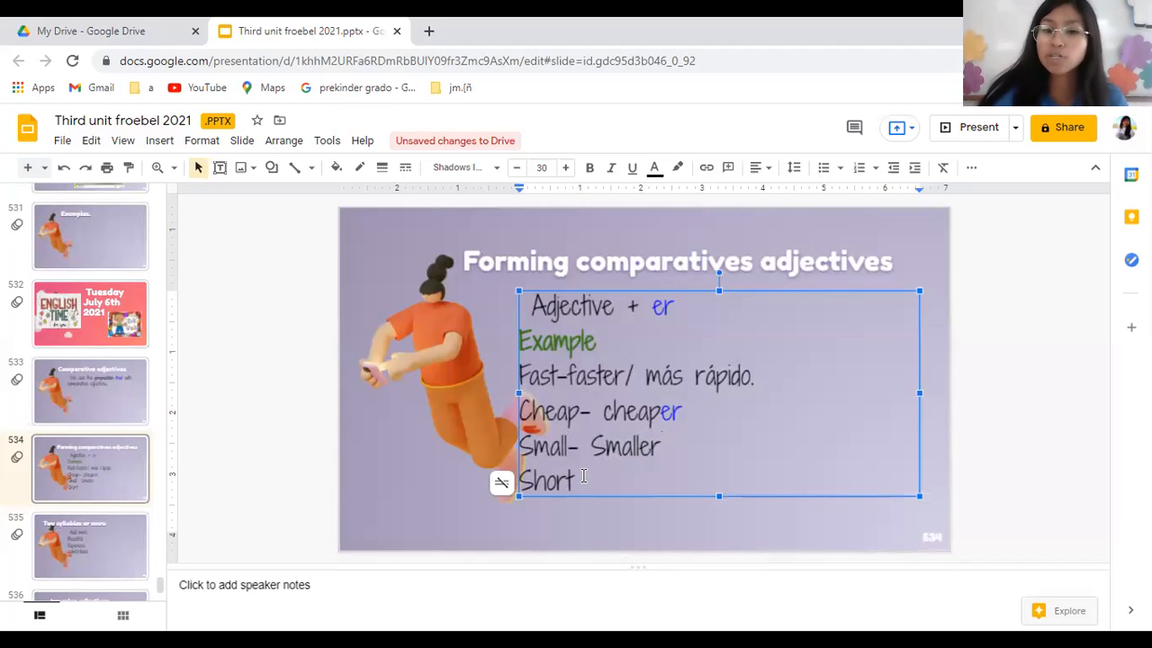
pyautogui.write('- sho')
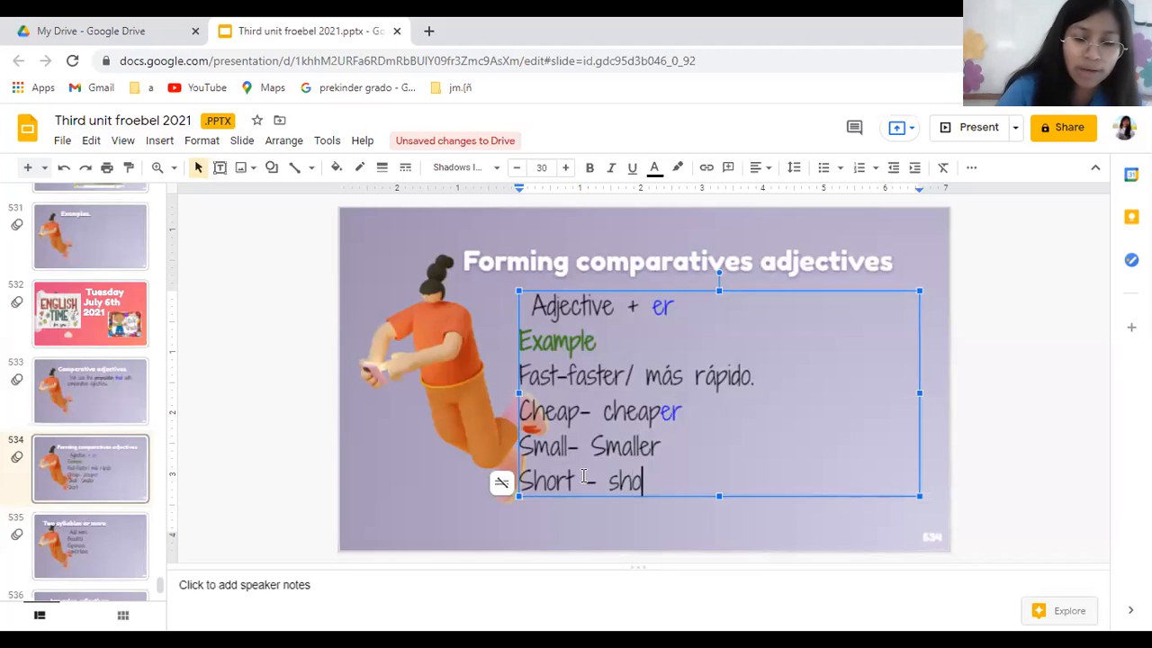
pyautogui.write('rter')
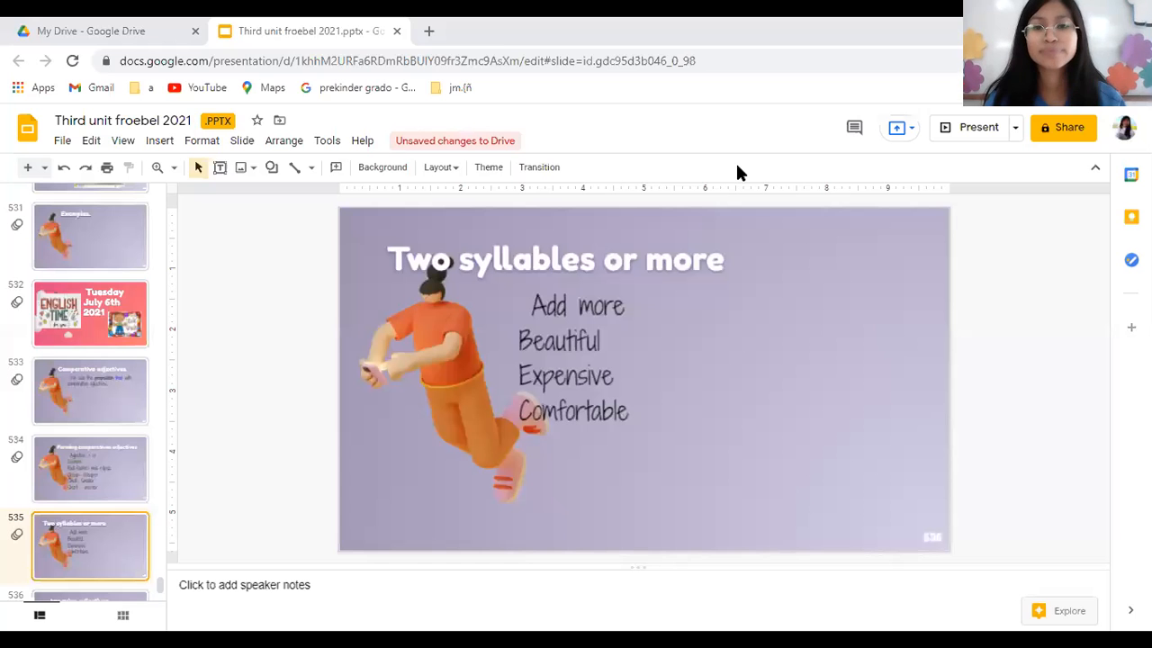
pyautogui.moveTo(691, 373)
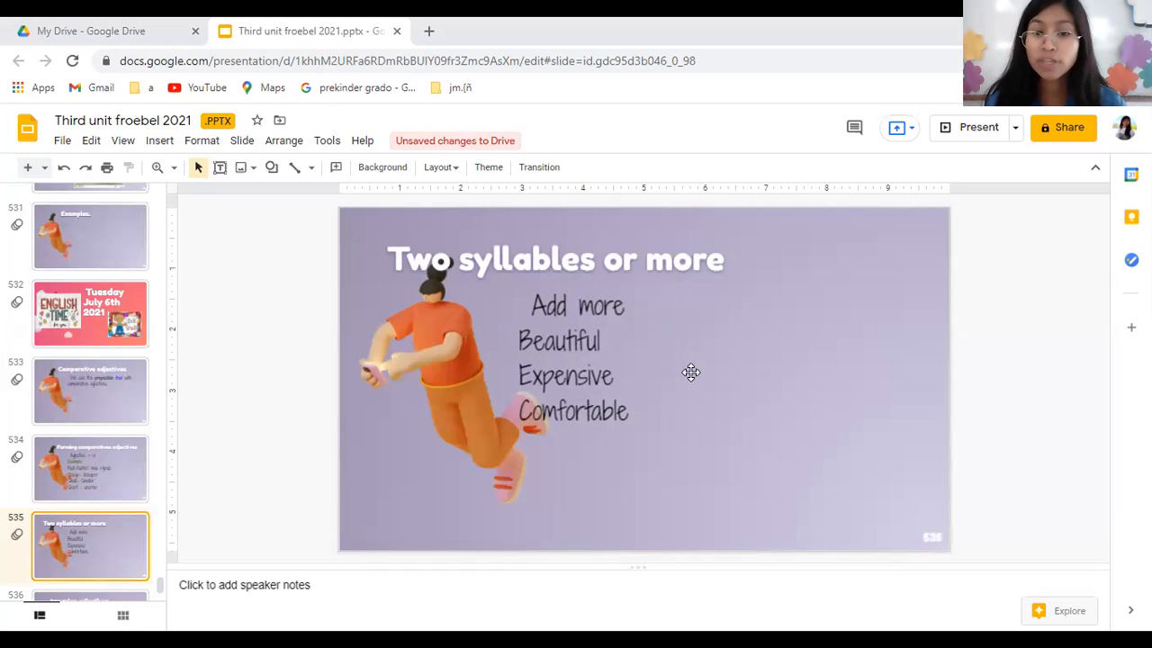
pyautogui.moveTo(598, 354)
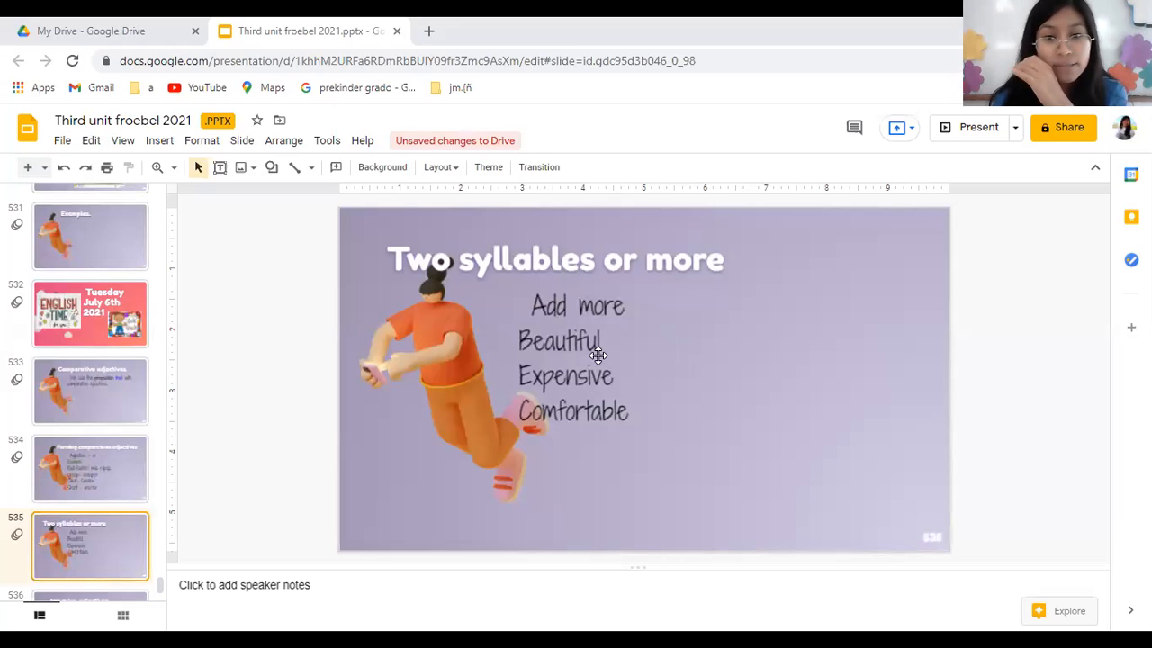
# - Write "- More beautiful" after Beautiful on the Two syllables or more slide
pyautogui.click(576, 351)
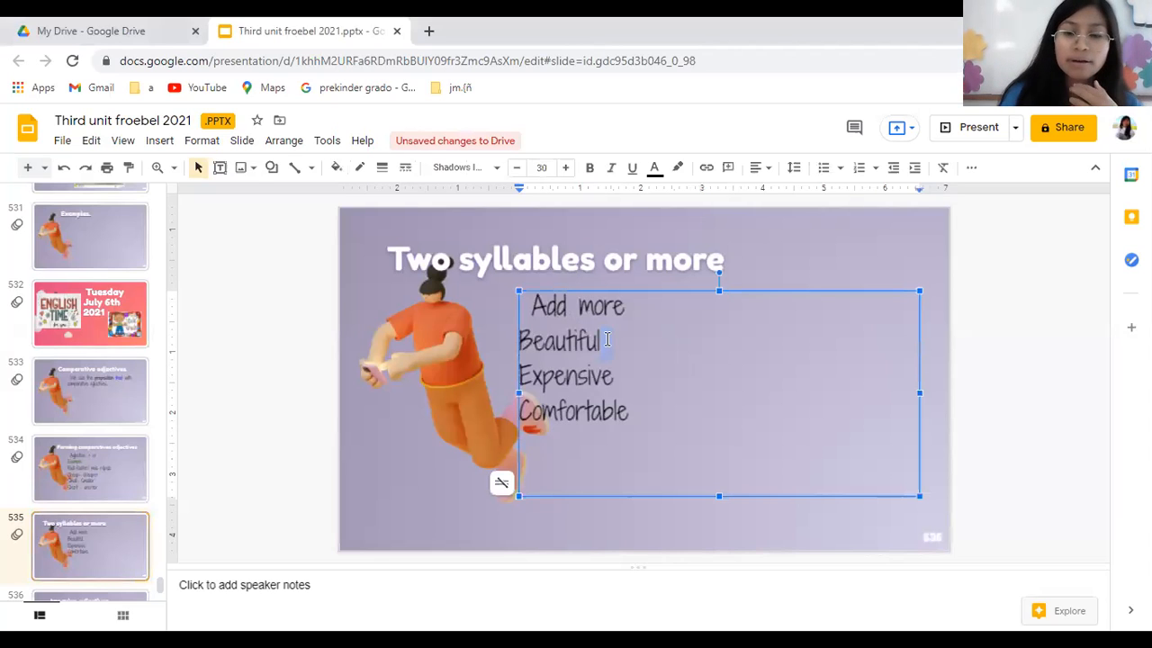
pyautogui.write('-')
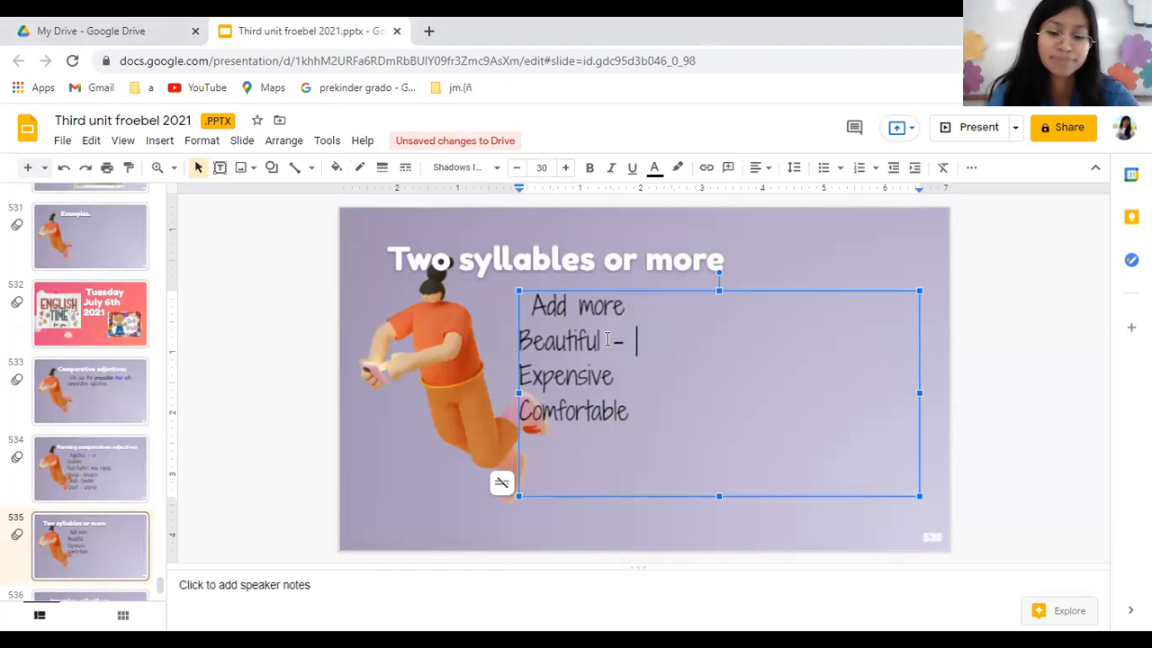
pyautogui.write('MORE')
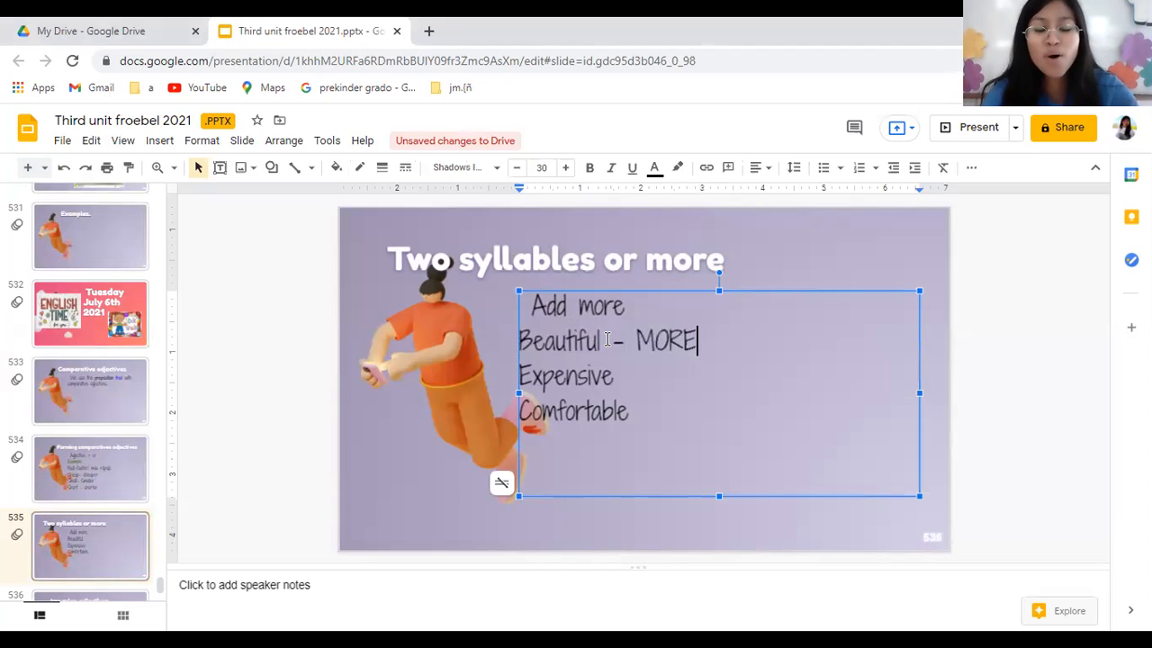
pyautogui.press('Backspace')
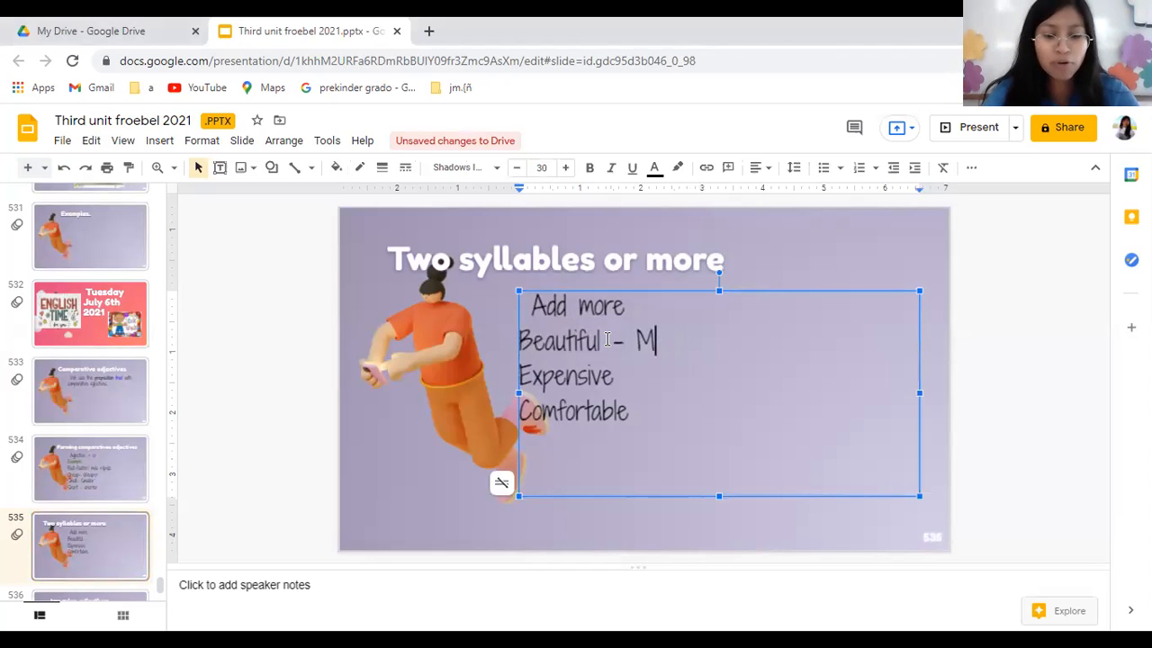
pyautogui.write('ore beau')
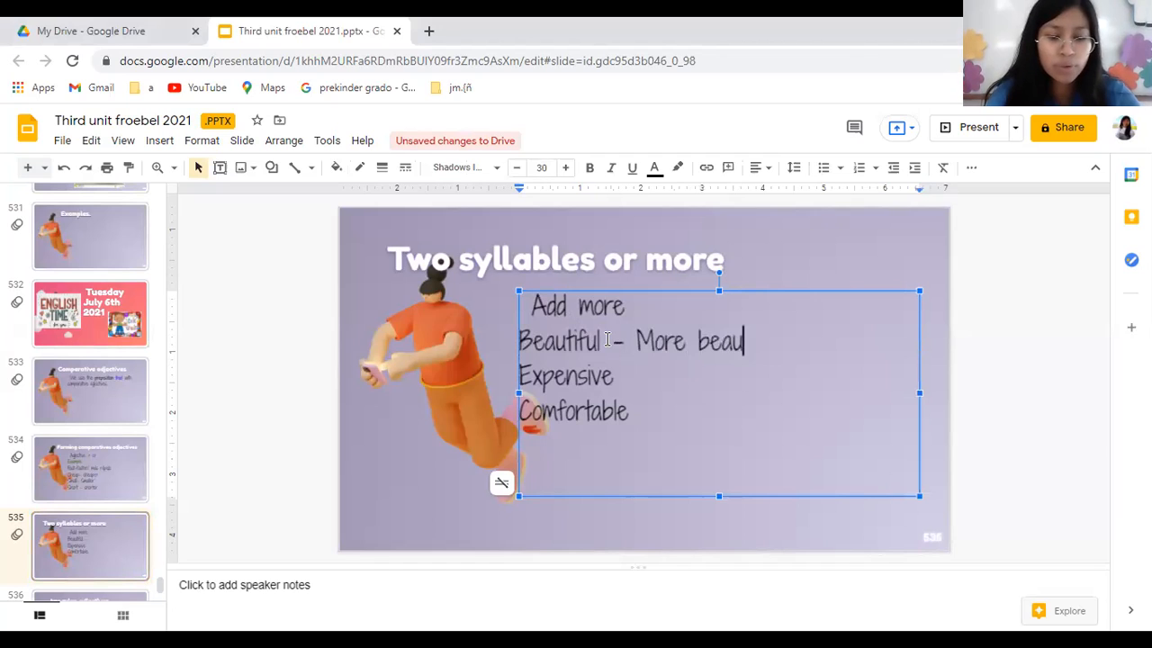
pyautogui.write('tiful')
pyautogui.click(718, 376)
pyautogui.write('- more e')
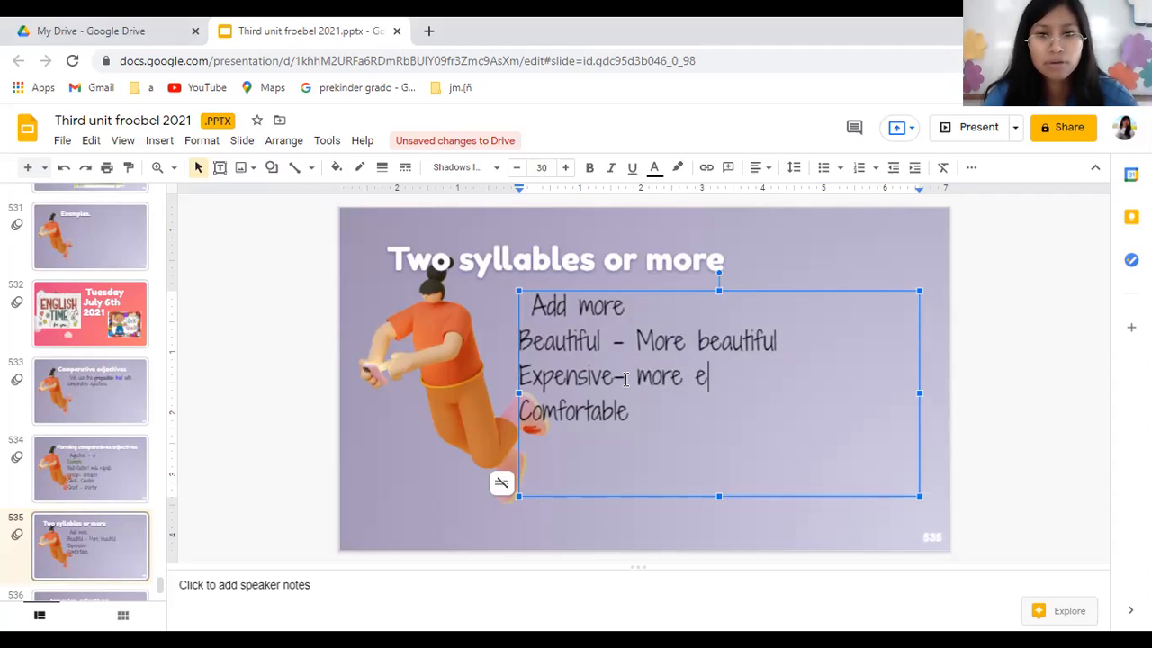
# - Write "more expensive." after Expensive and "-more comfortable" after Comfortable
pyautogui.write('xpensiv')
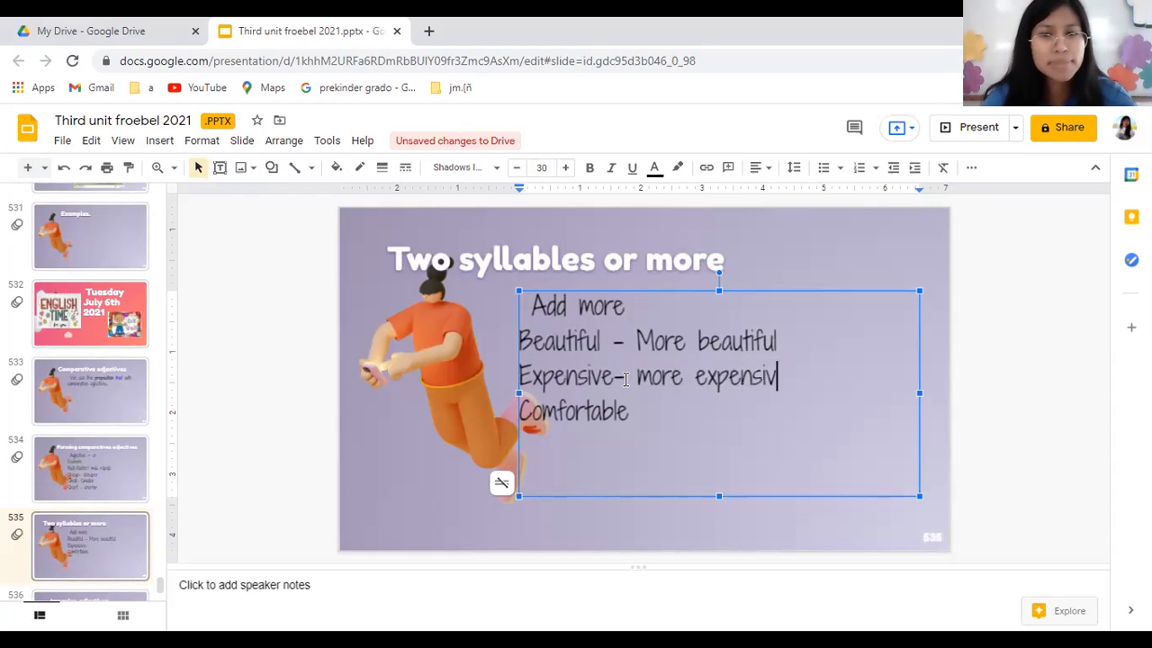
pyautogui.write('e.')
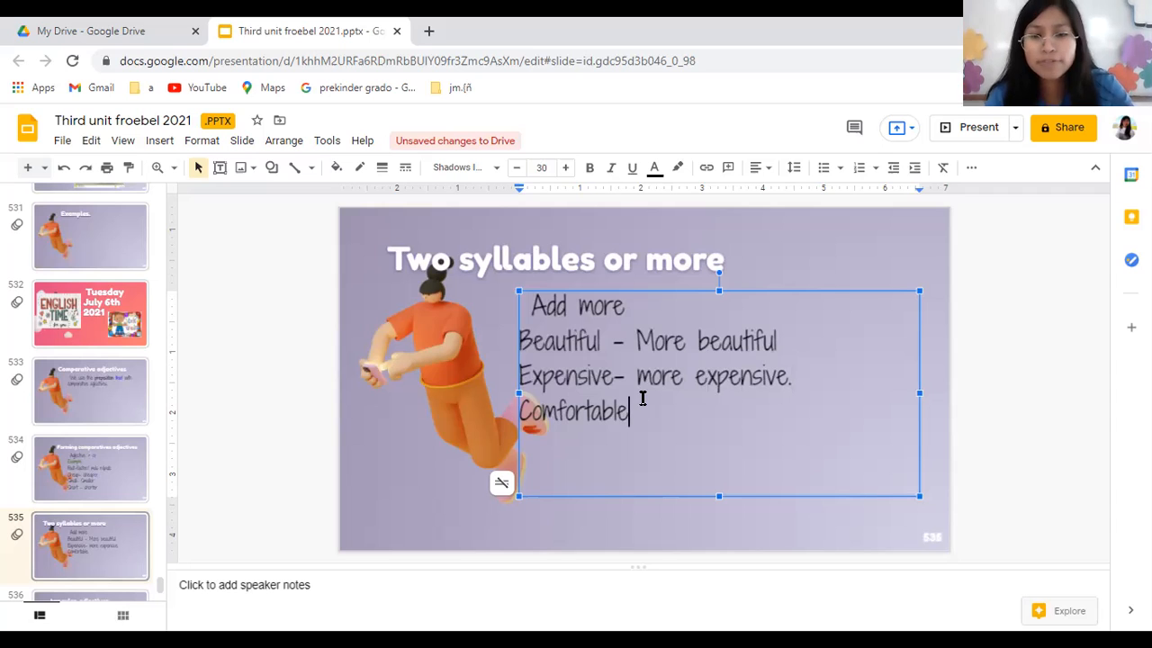
pyautogui.write('-')
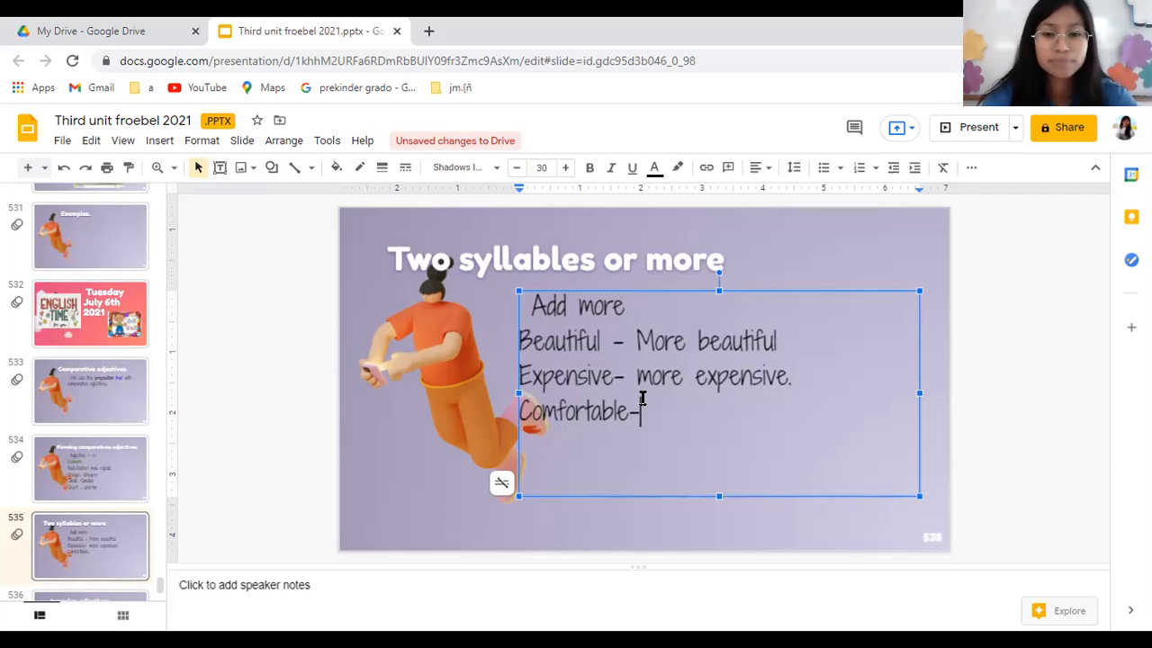
pyautogui.write('more')
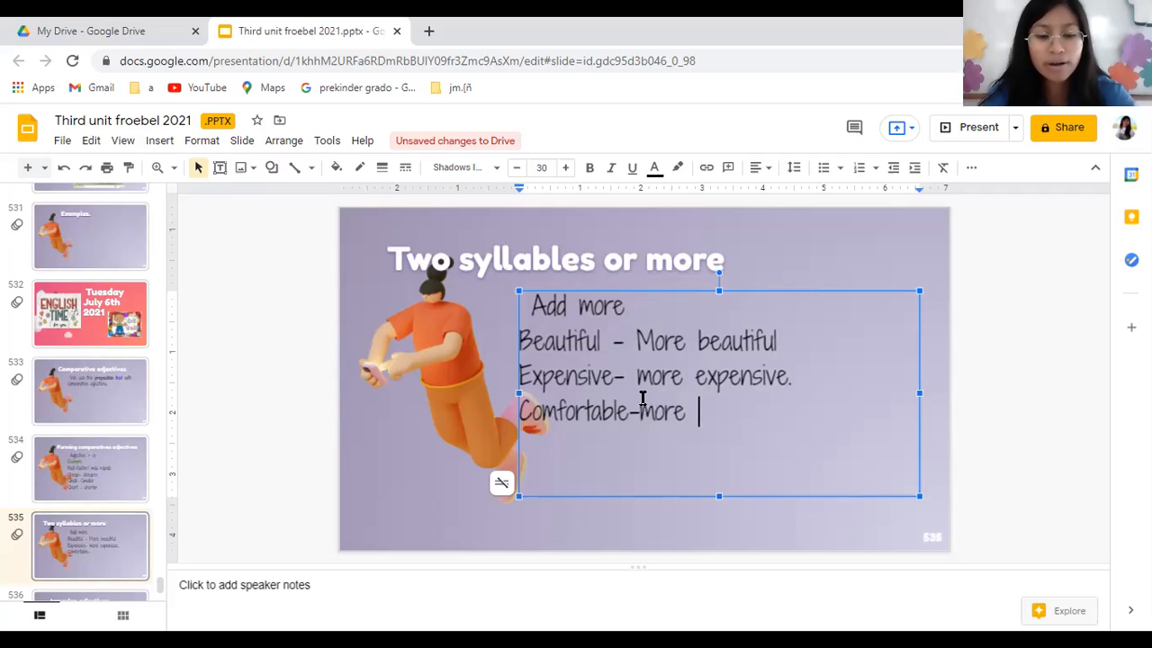
pyautogui.write('comfor')
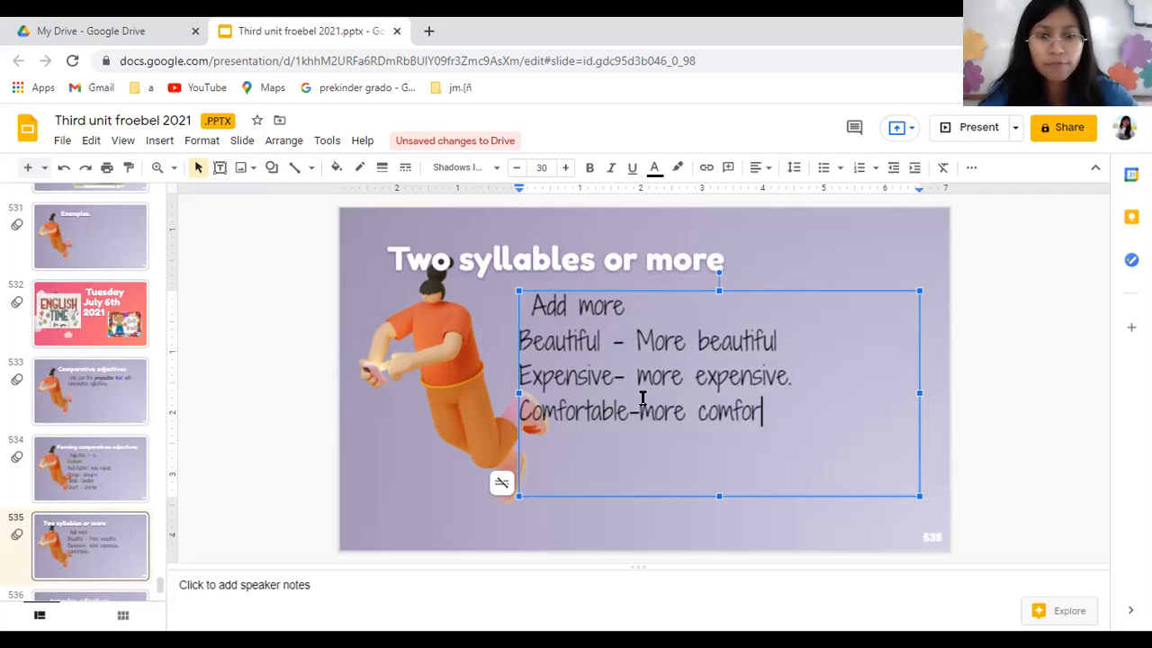
pyautogui.write('table.')
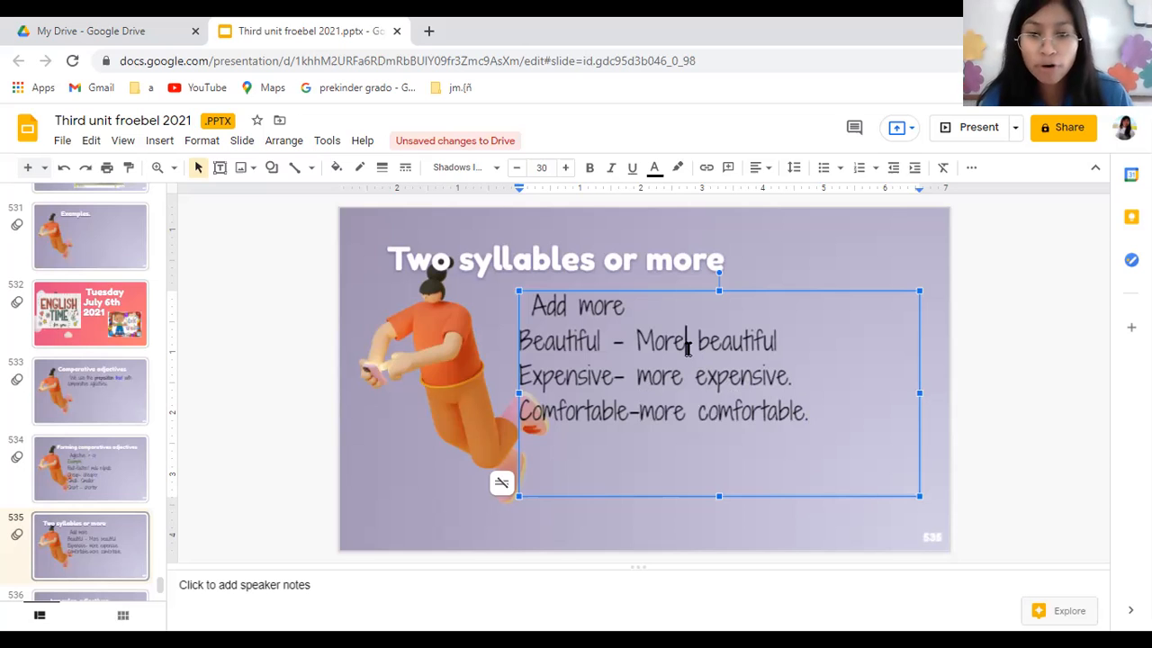
# - Colour the word "More" before beautiful red
pyautogui.click(655, 167)
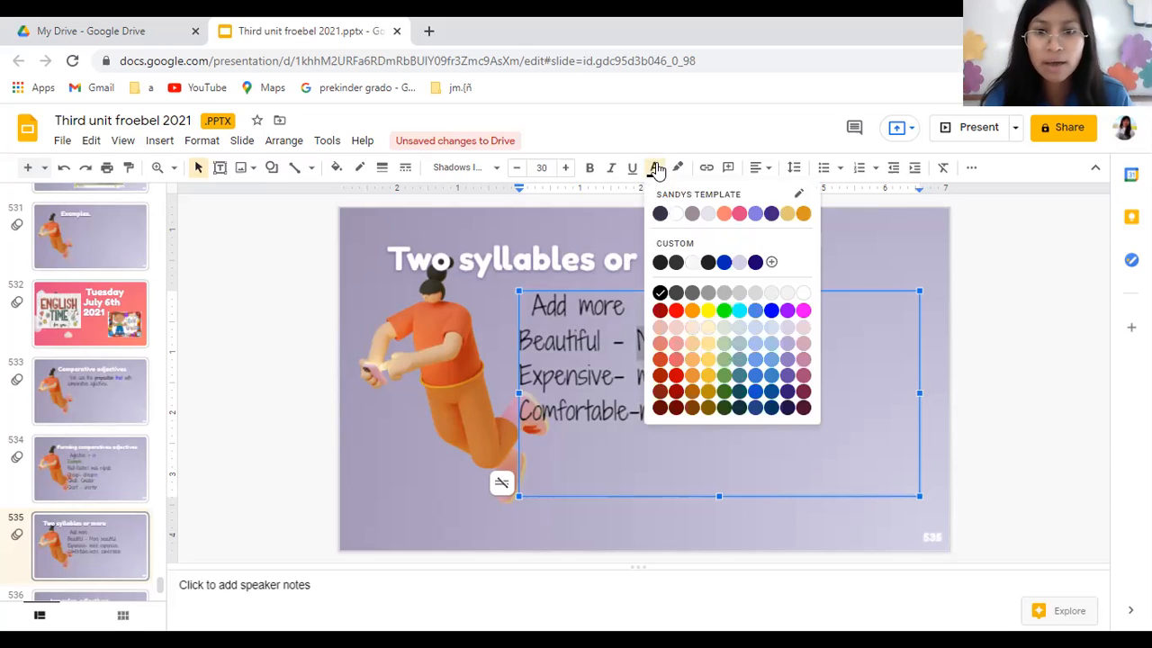
pyautogui.click(659, 310)
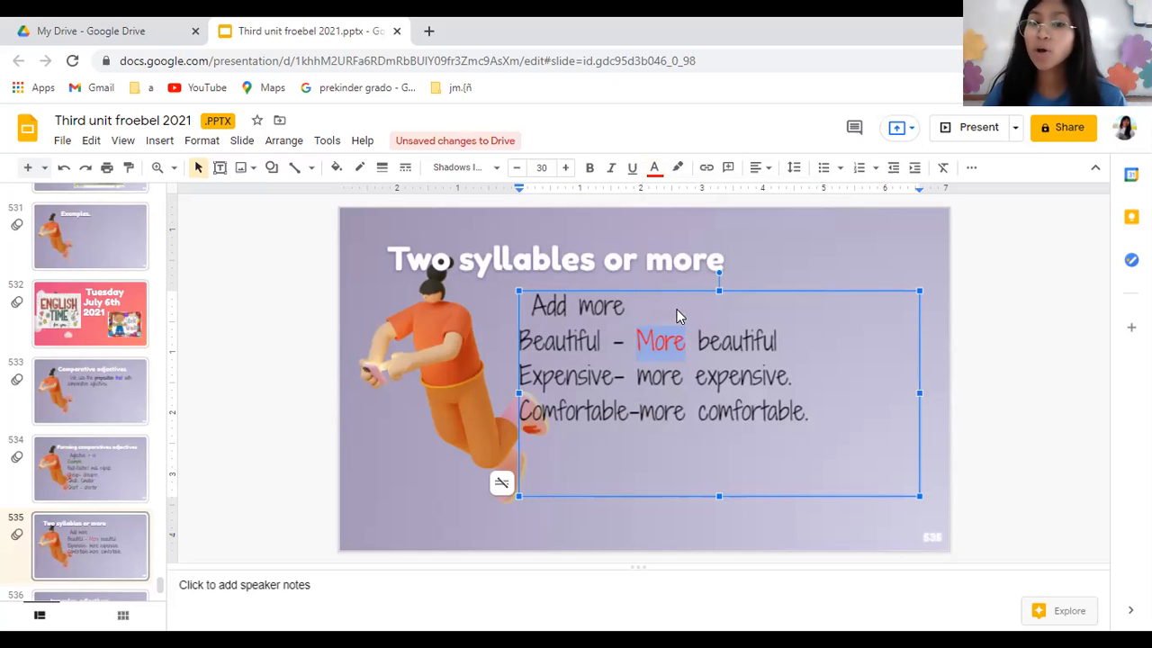
pyautogui.moveTo(466, 146)
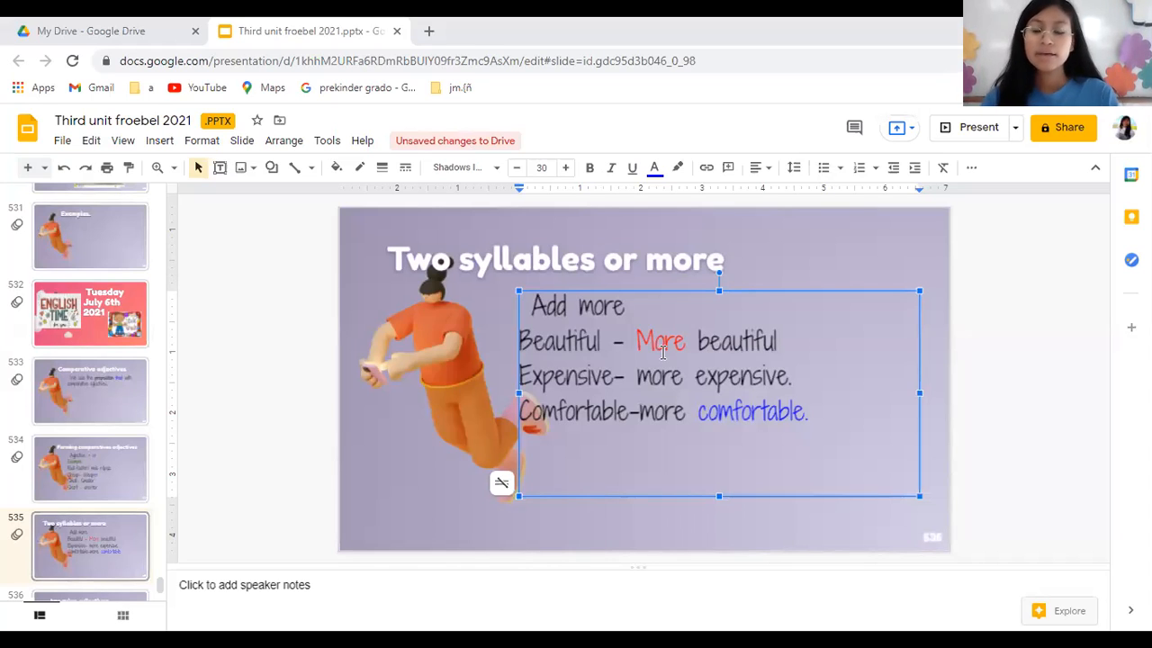
pyautogui.moveTo(783, 351)
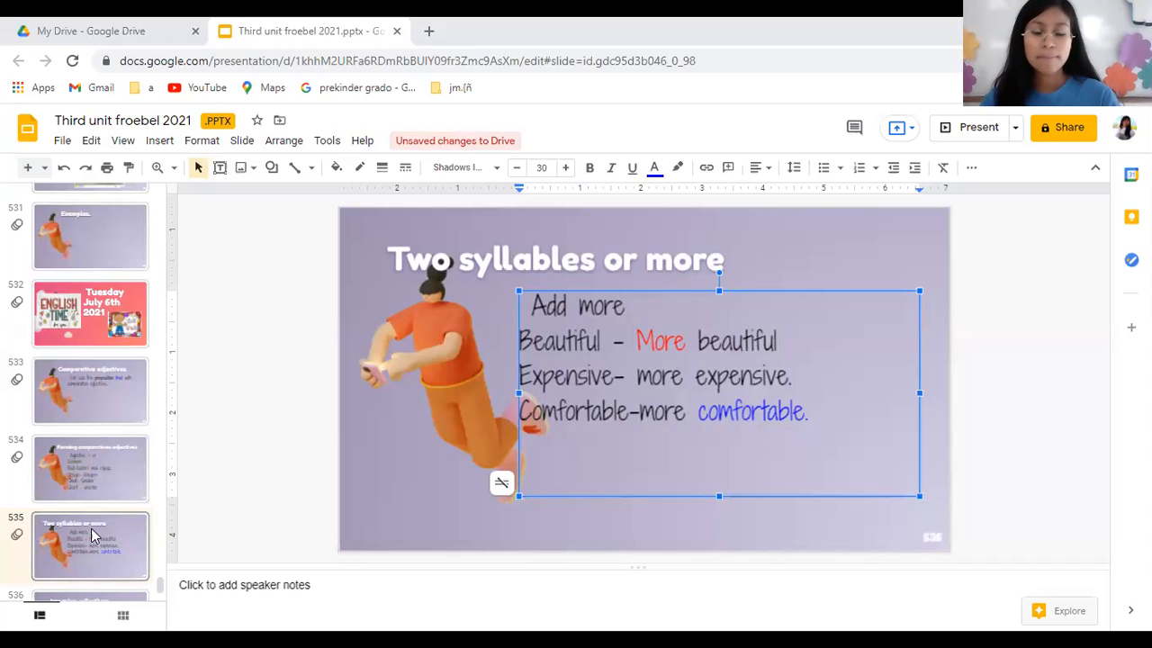
# - On the Irregular adjectives slide, colour the word "Good" green
pyautogui.click(90, 547)
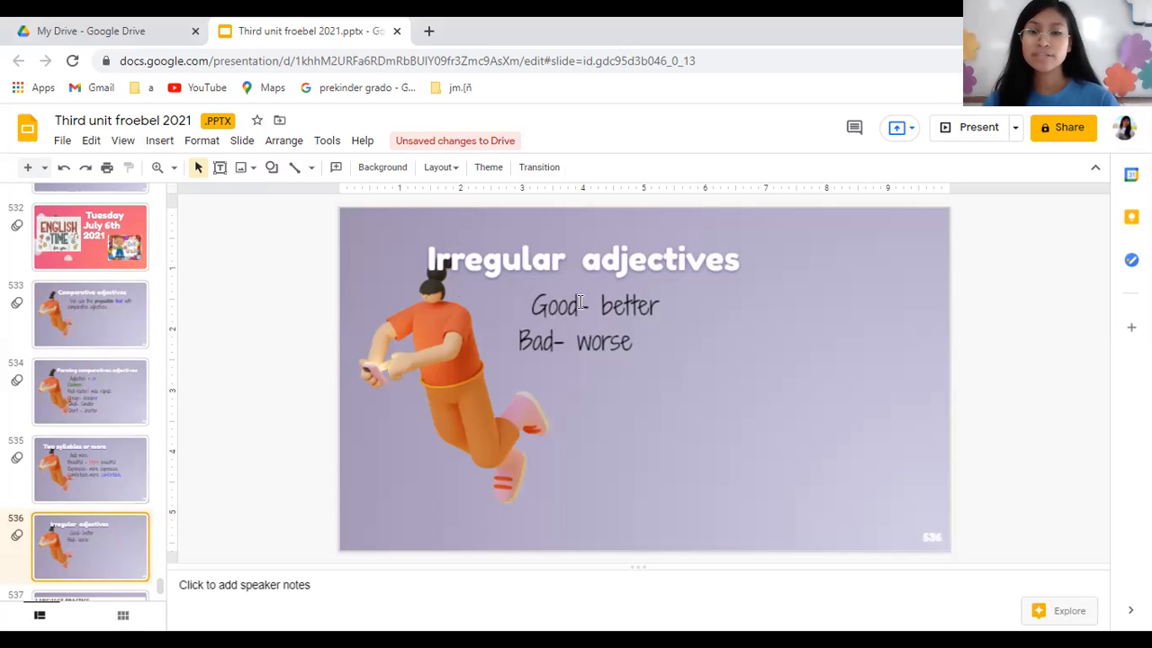
pyautogui.click(594, 306)
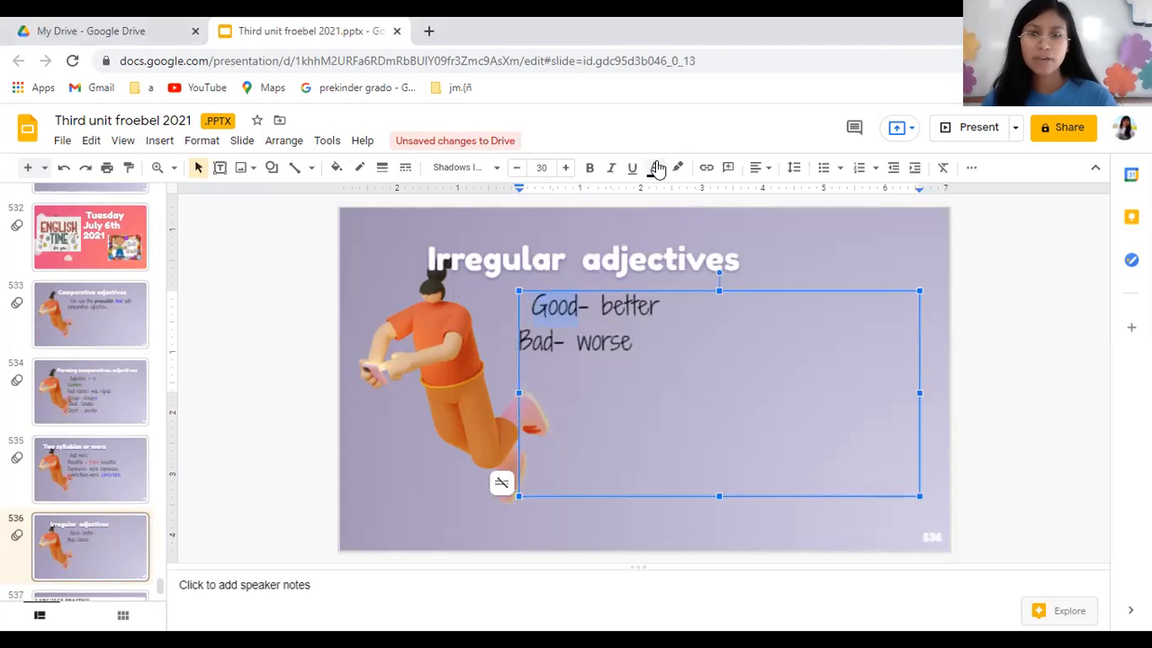
pyautogui.click(655, 167)
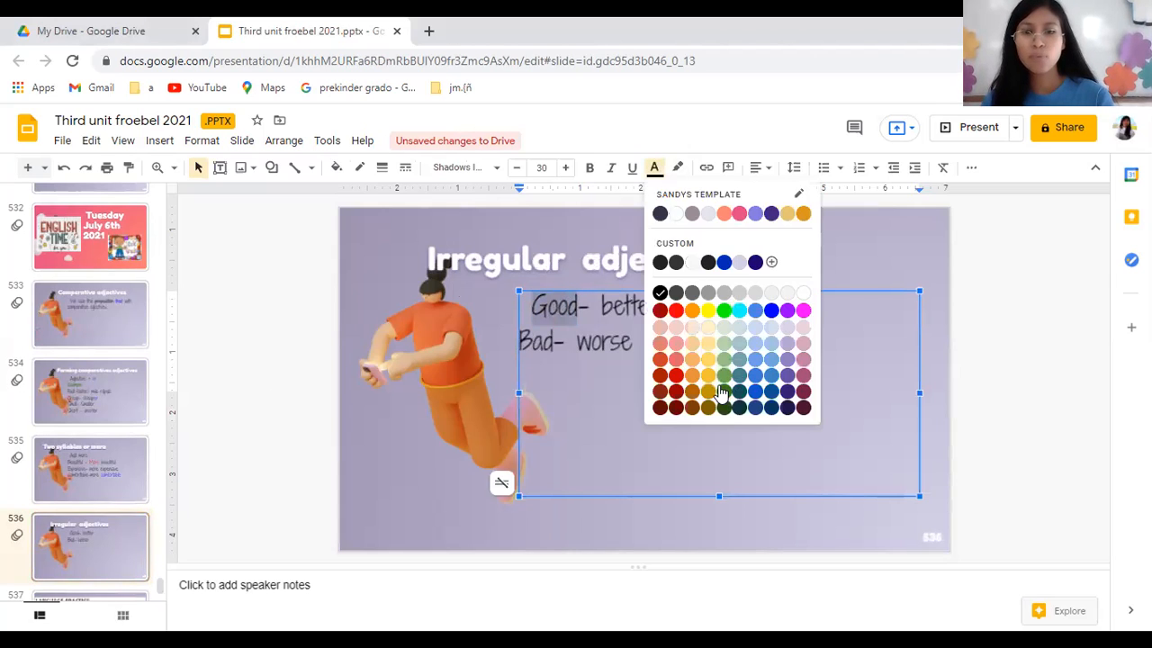
pyautogui.click(724, 309)
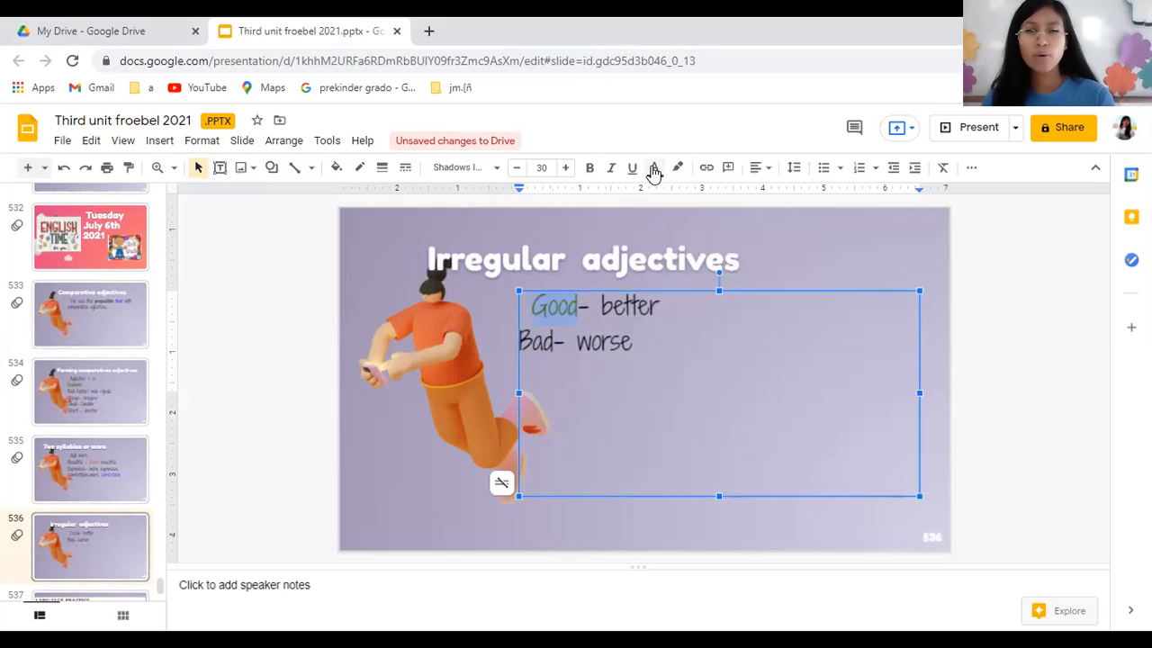
pyautogui.click(655, 167)
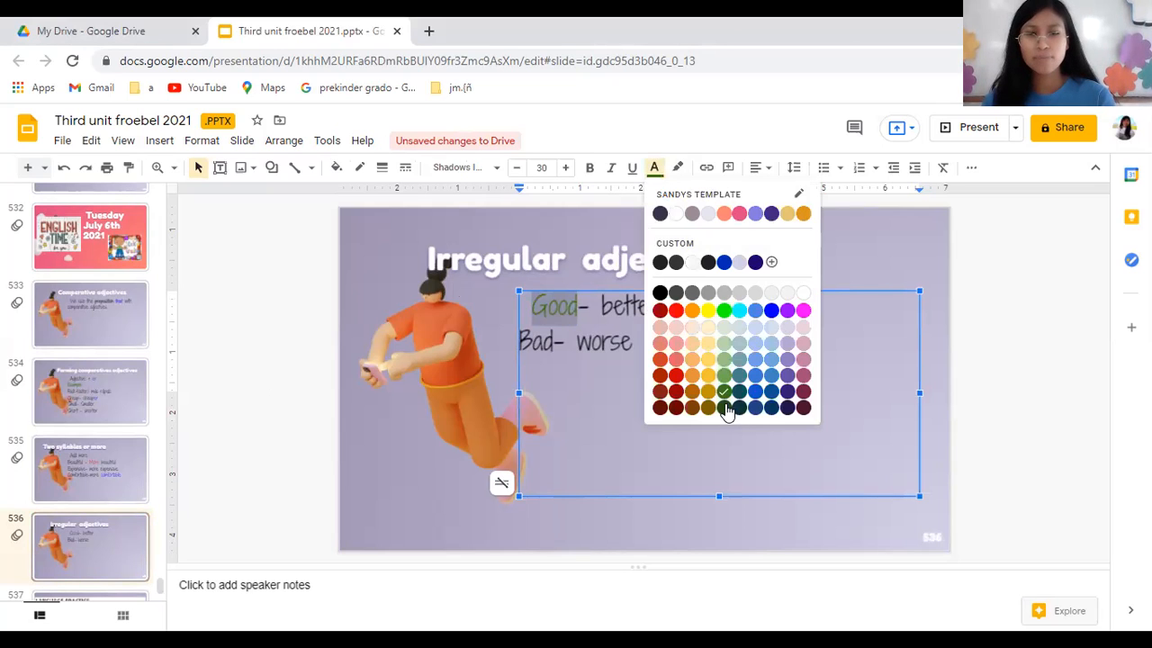
pyautogui.click(723, 391)
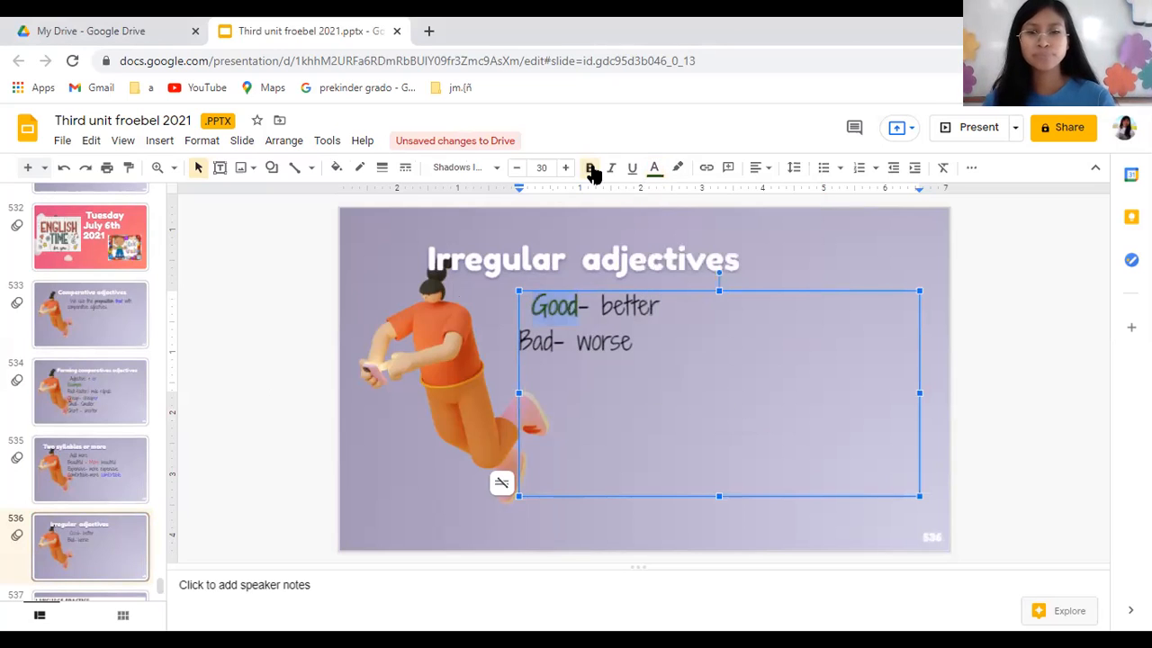
pyautogui.click(590, 167)
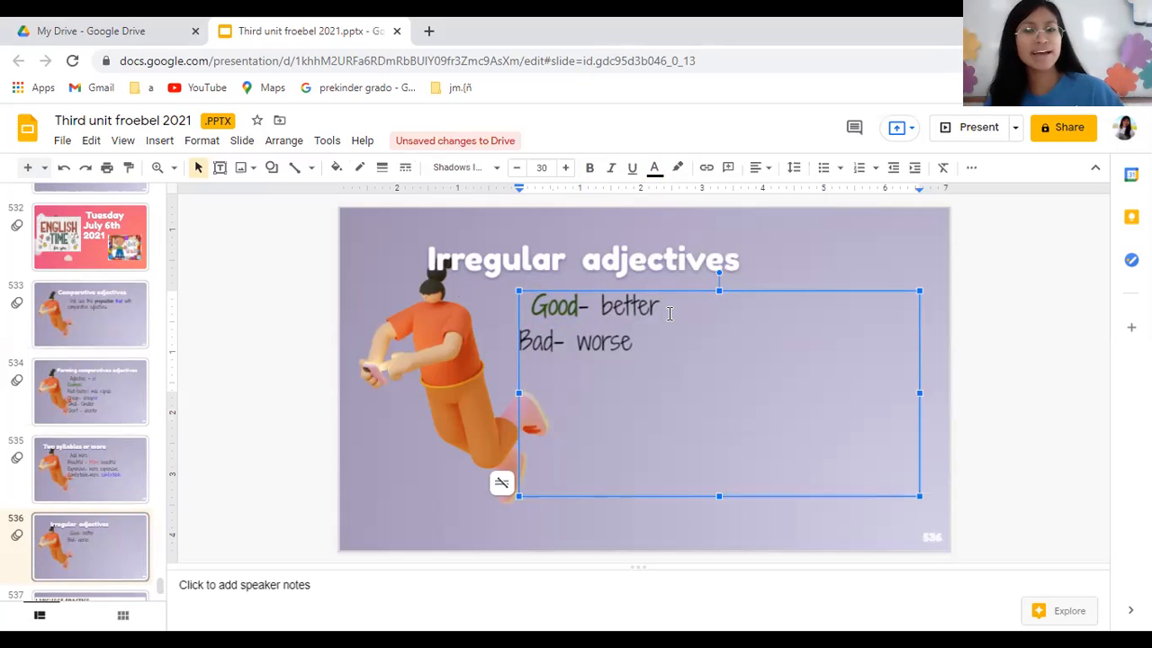
# - Colour the word "better" red
pyautogui.doubleClick(630, 305)
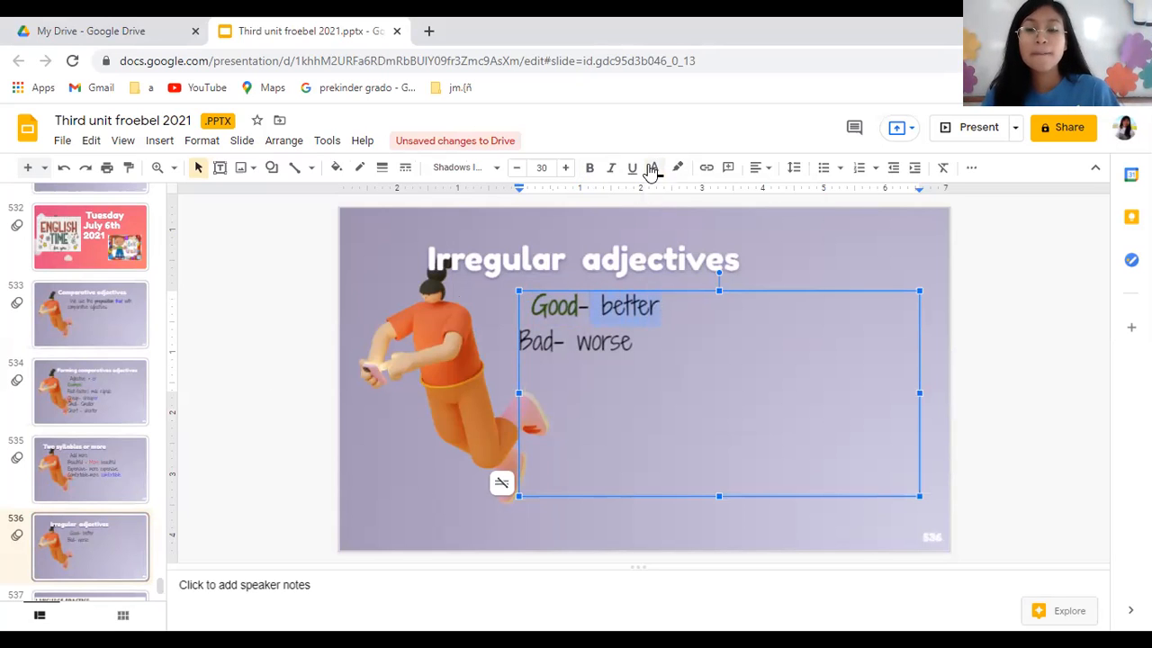
pyautogui.click(655, 168)
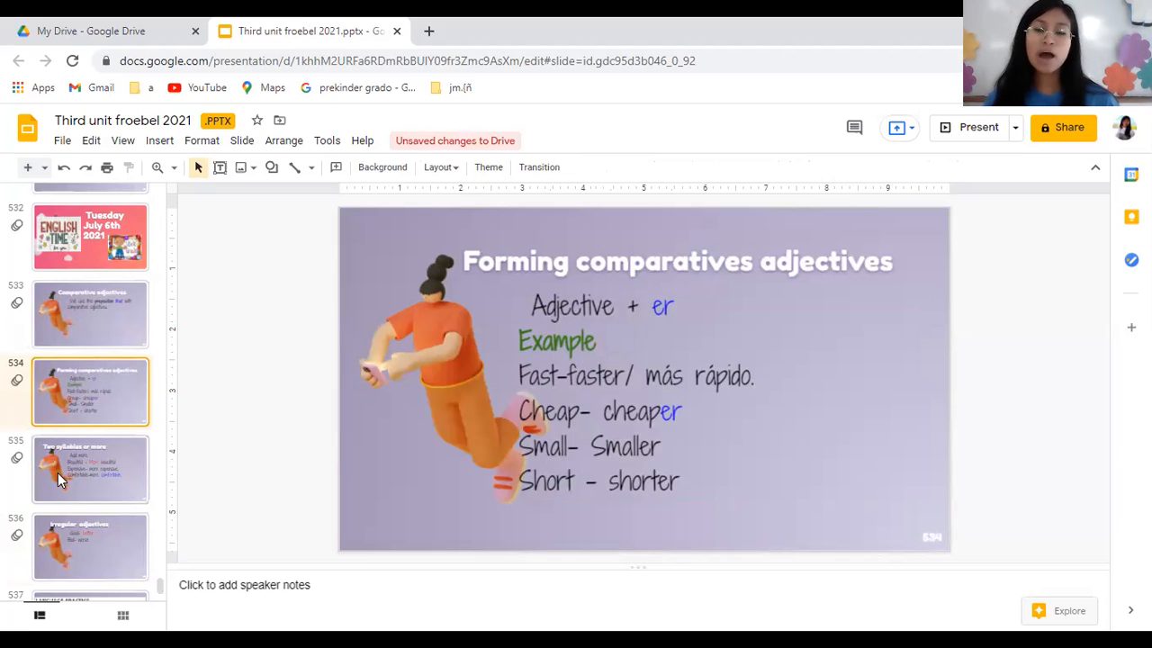
pyautogui.click(90, 468)
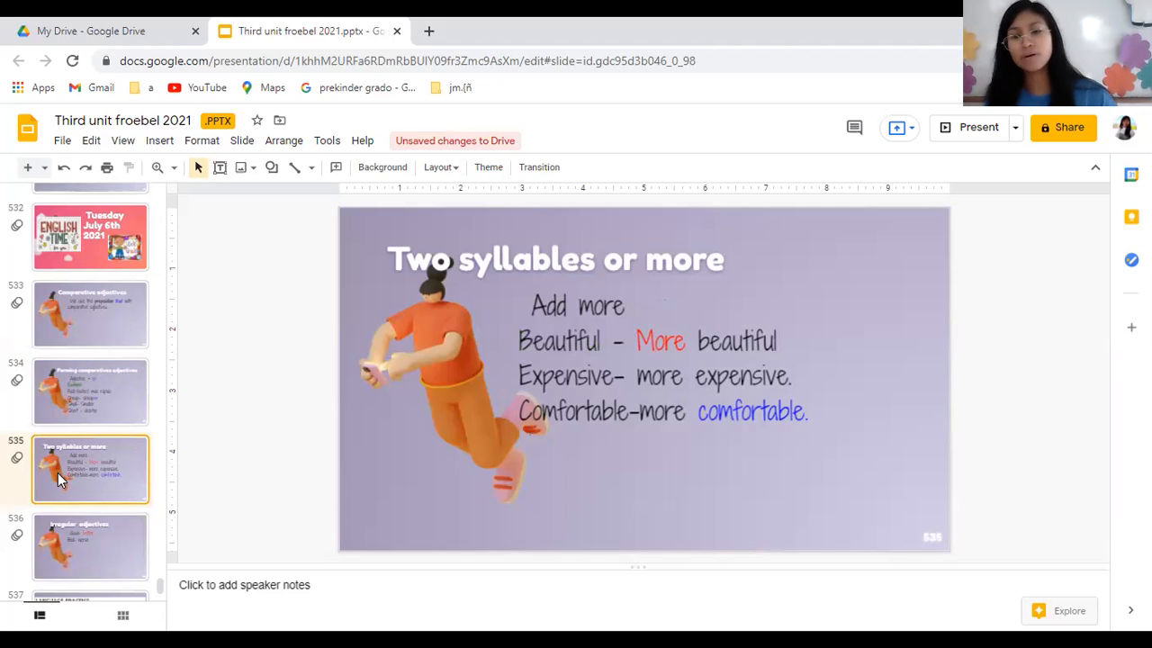
pyautogui.click(90, 547)
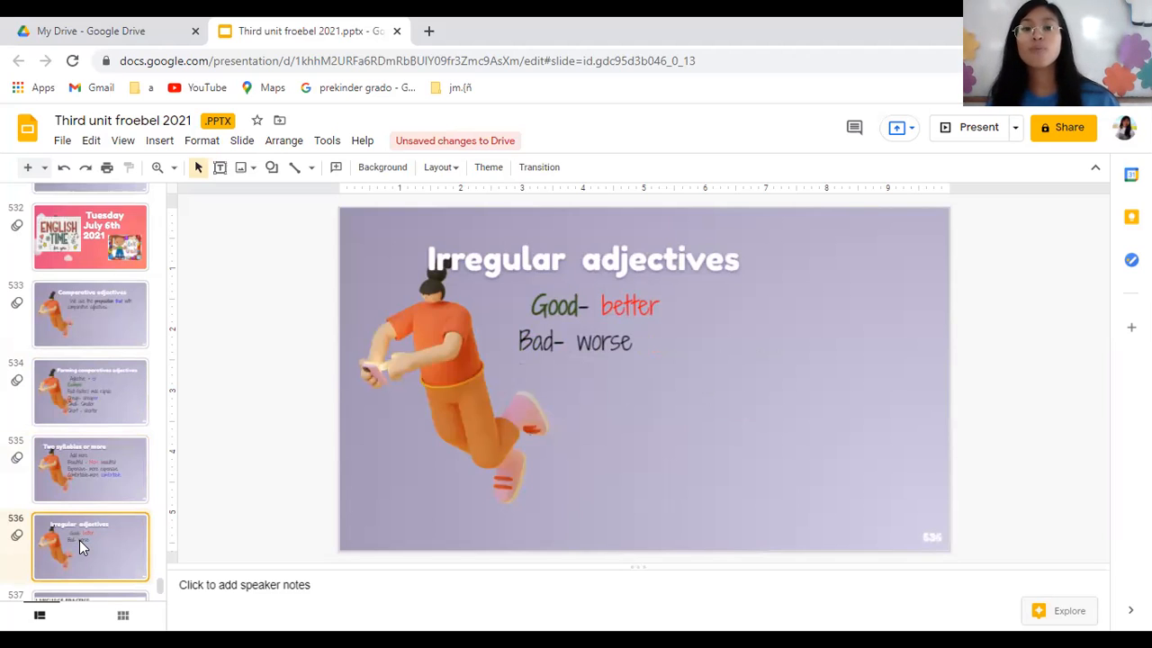
pyautogui.click(90, 547)
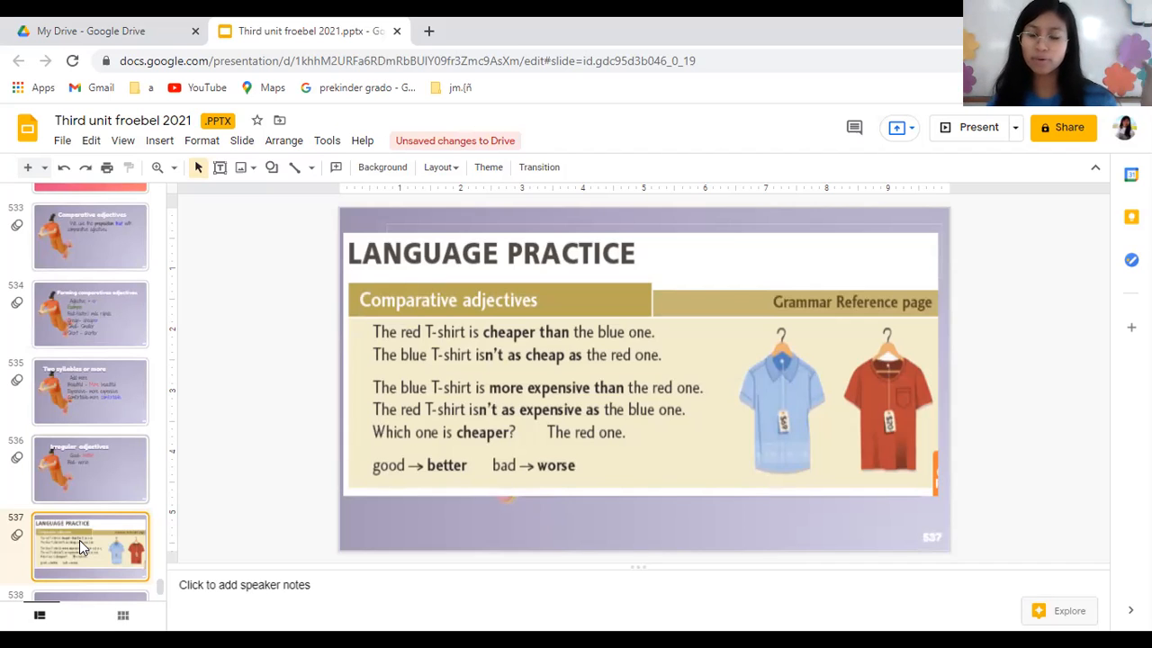
pyautogui.moveTo(899, 425)
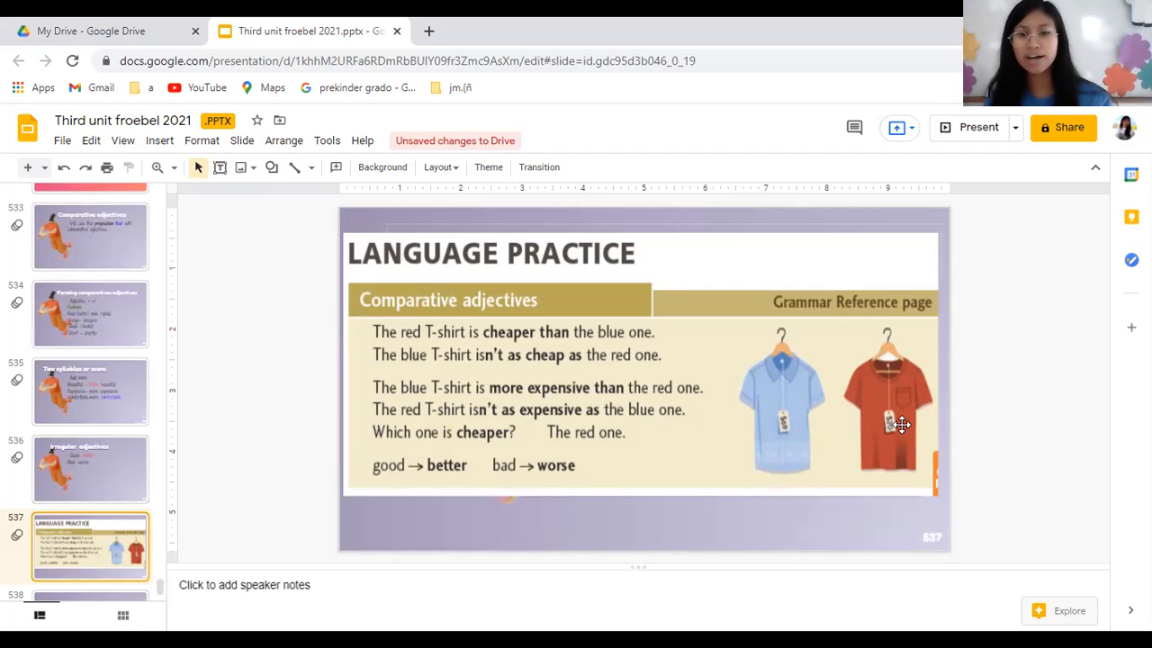
pyautogui.moveTo(781, 374)
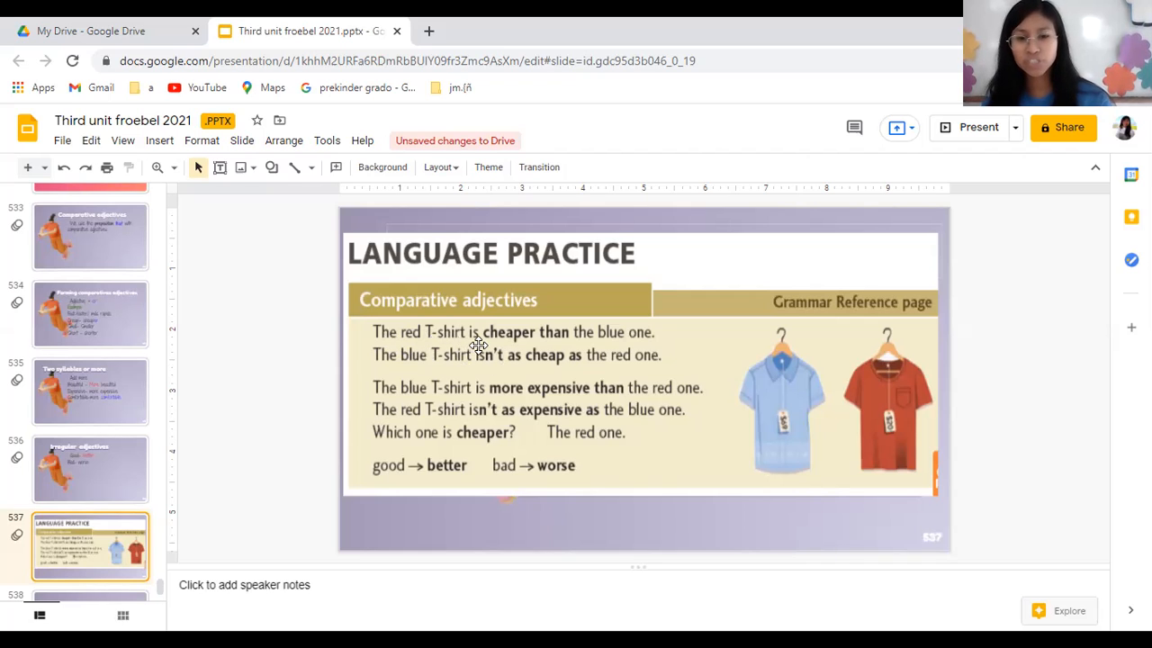
pyautogui.moveTo(513, 349)
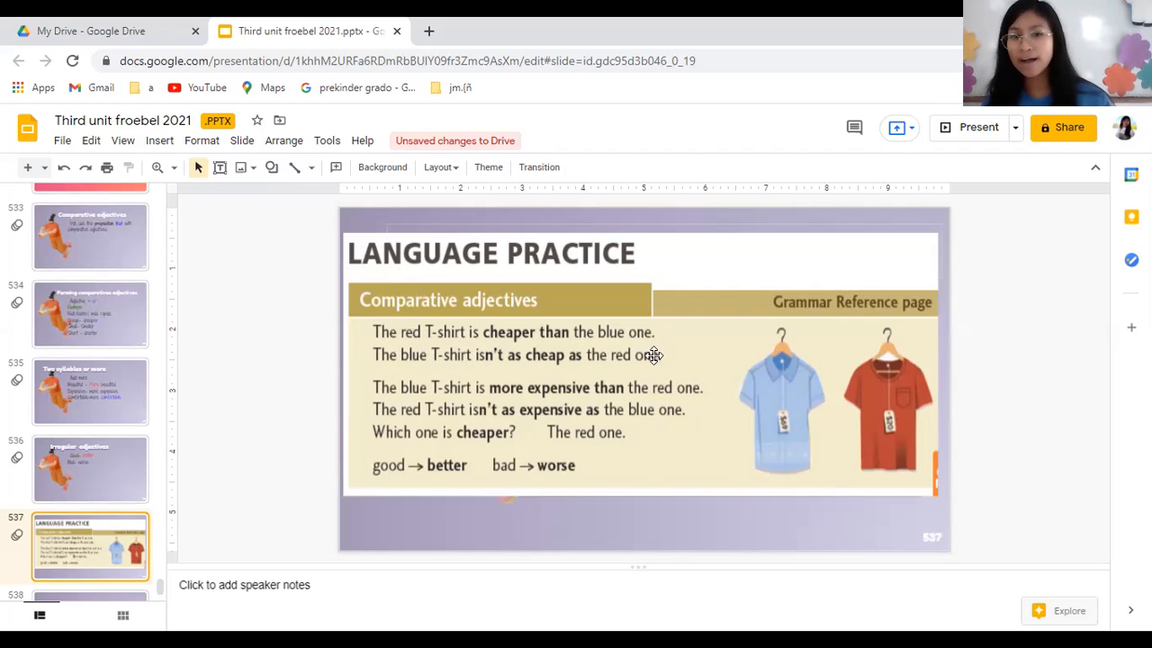
pyautogui.moveTo(849, 426)
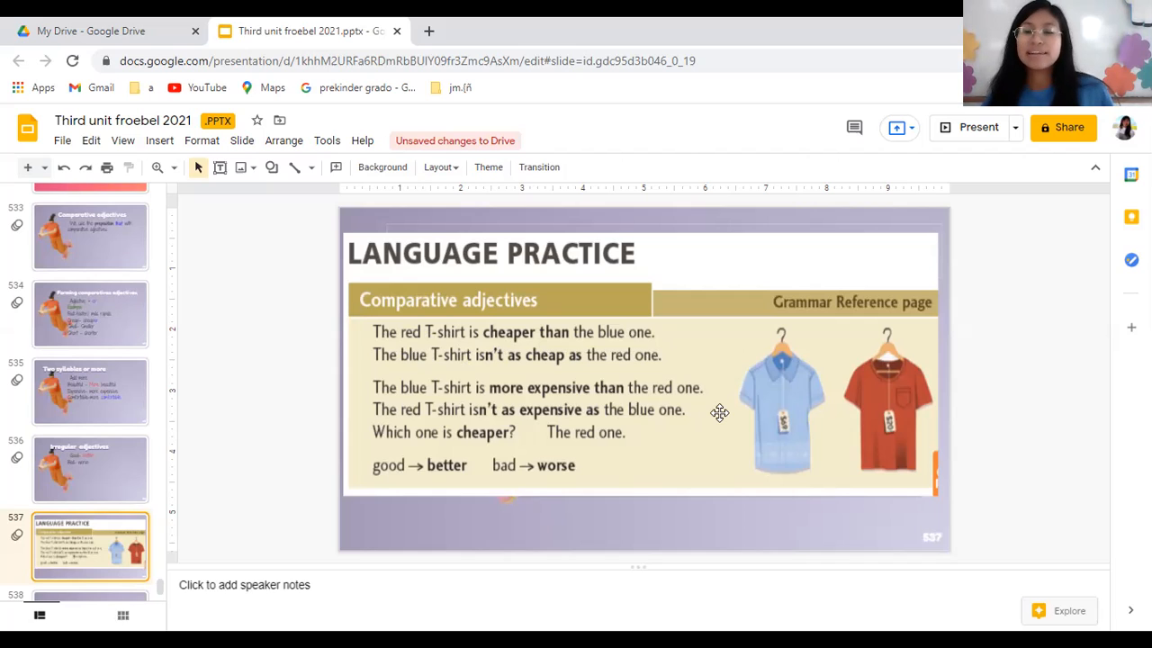
pyautogui.moveTo(392, 381)
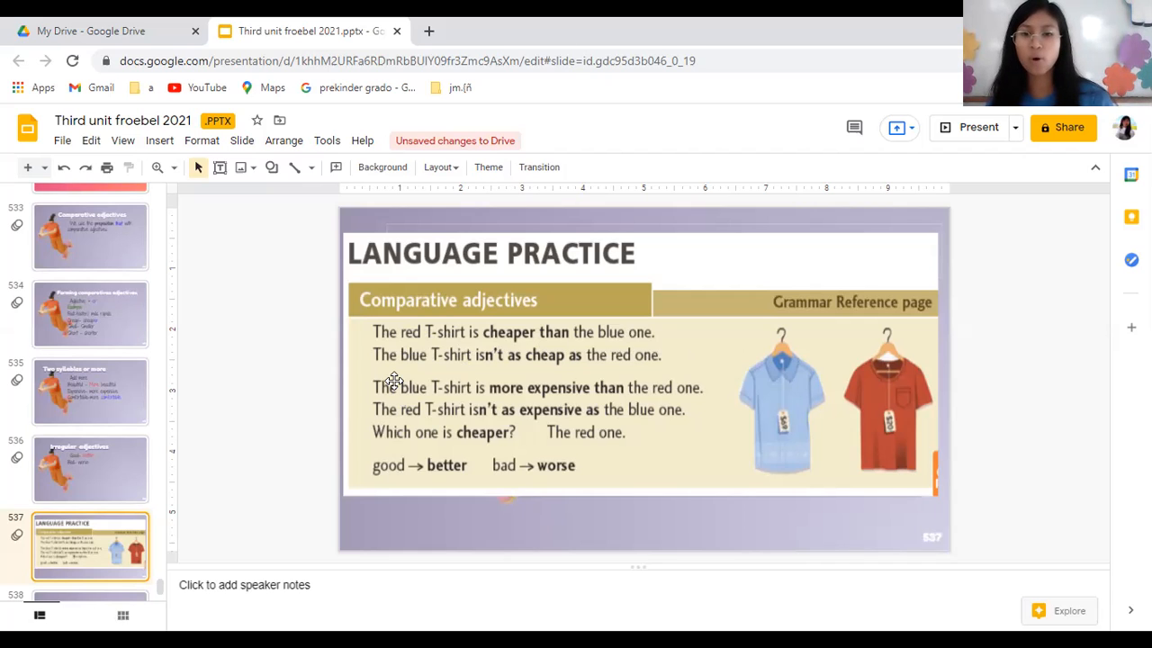
pyautogui.moveTo(477, 364)
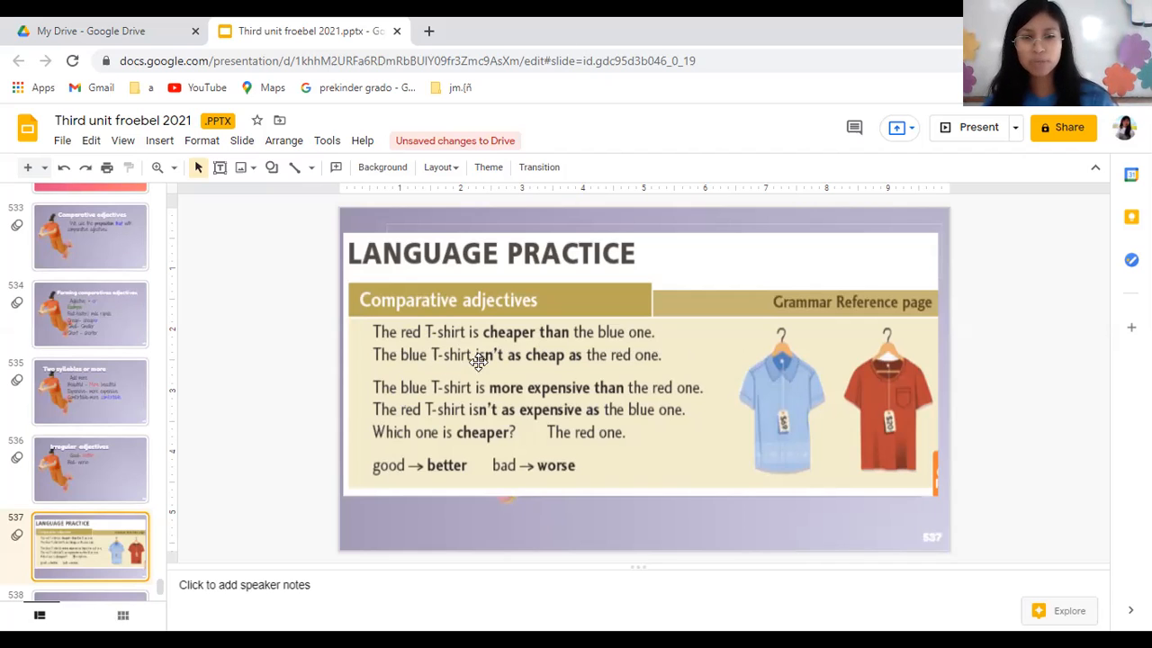
pyautogui.moveTo(549, 360)
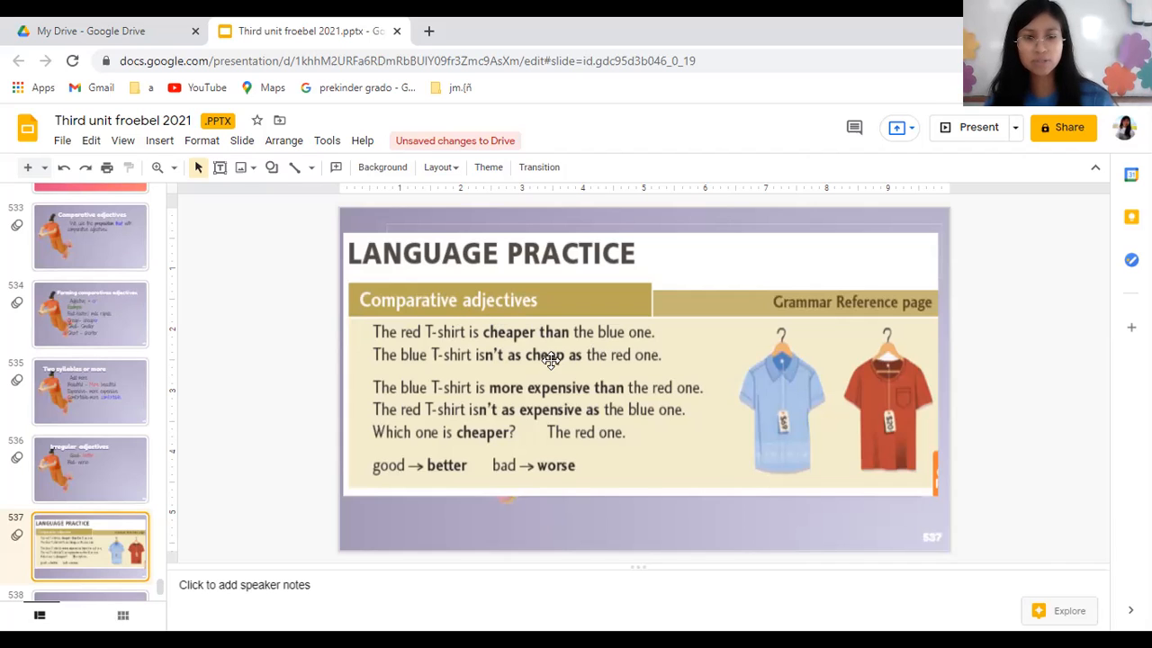
pyautogui.moveTo(525, 337)
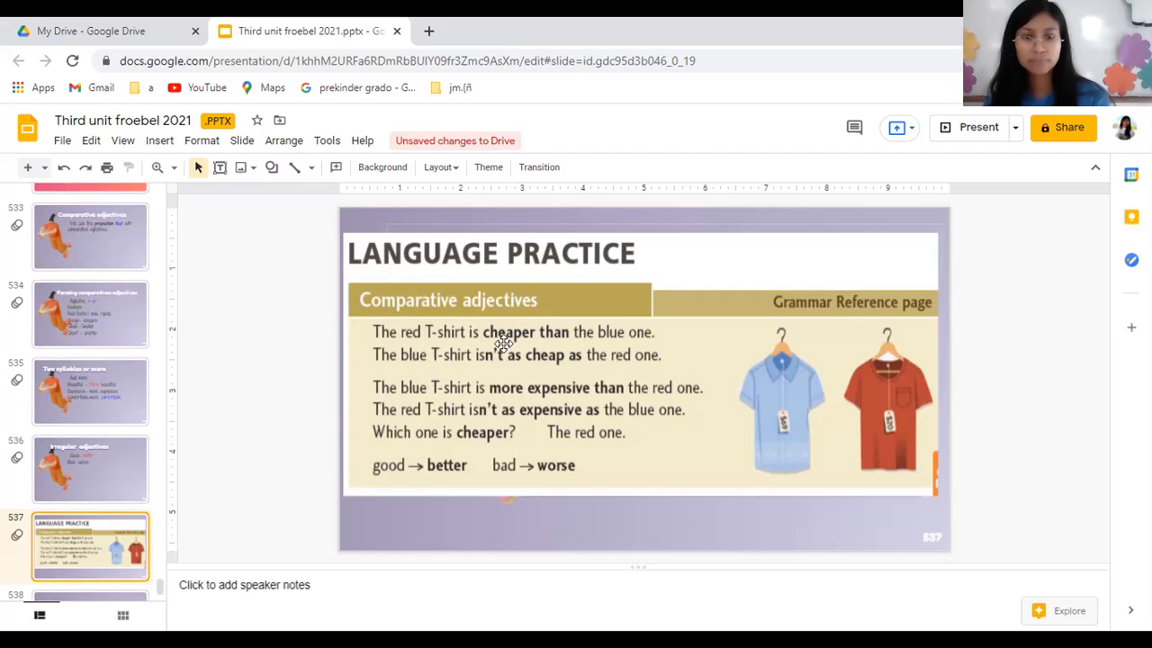
pyautogui.moveTo(548, 328)
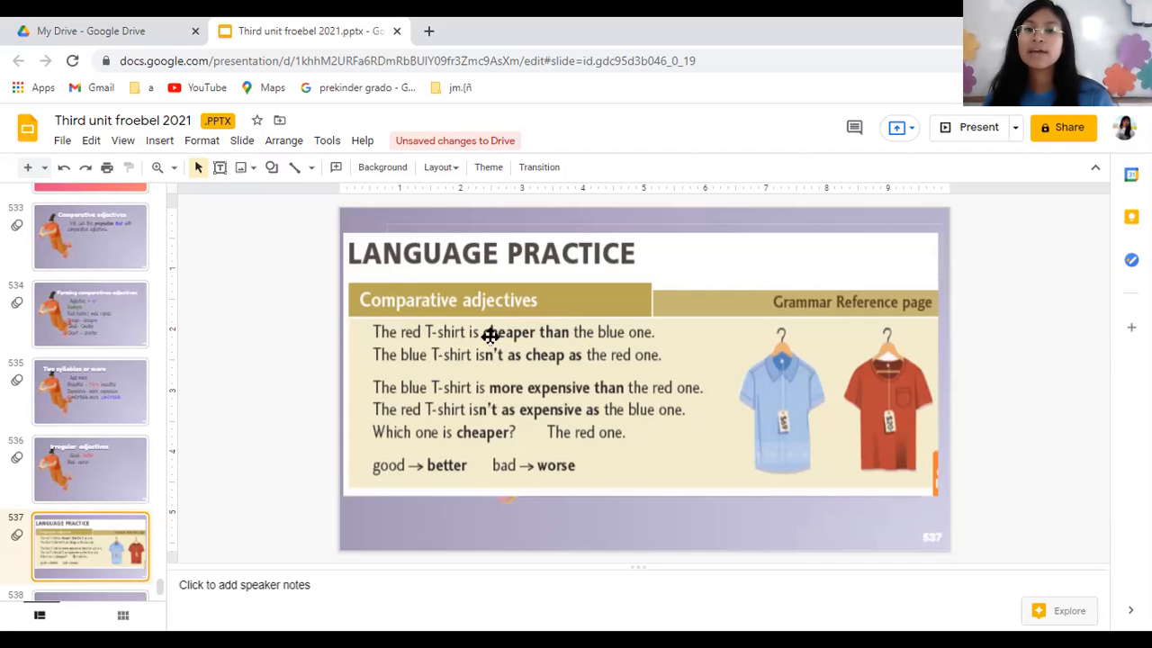
pyautogui.moveTo(554, 331)
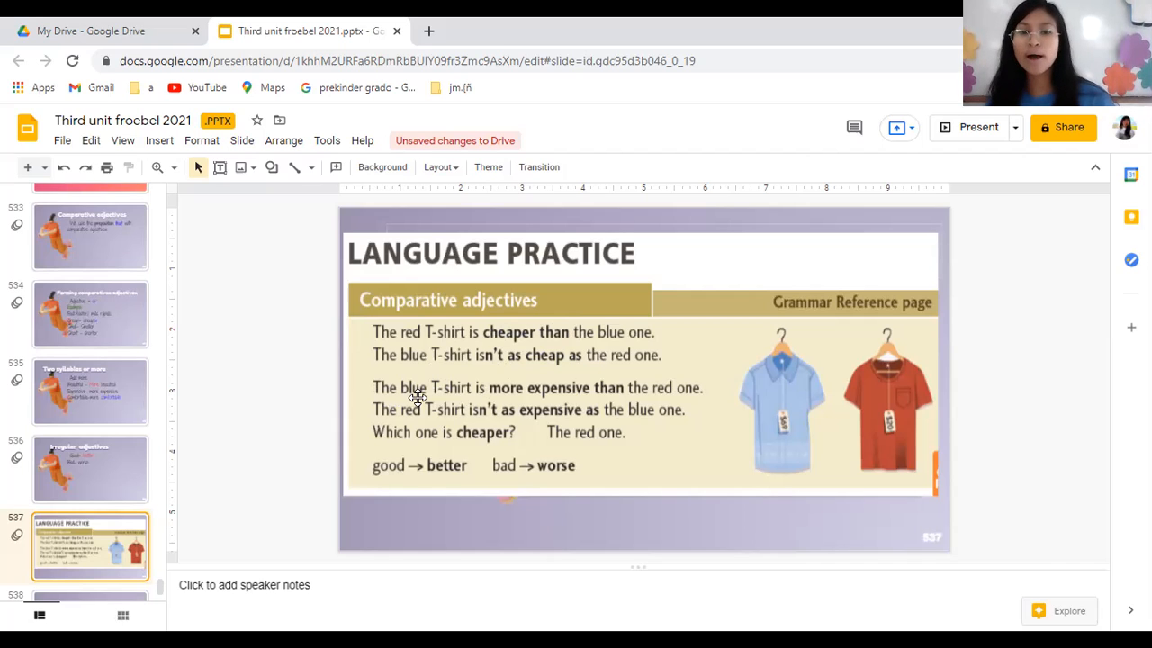
pyautogui.moveTo(389, 389)
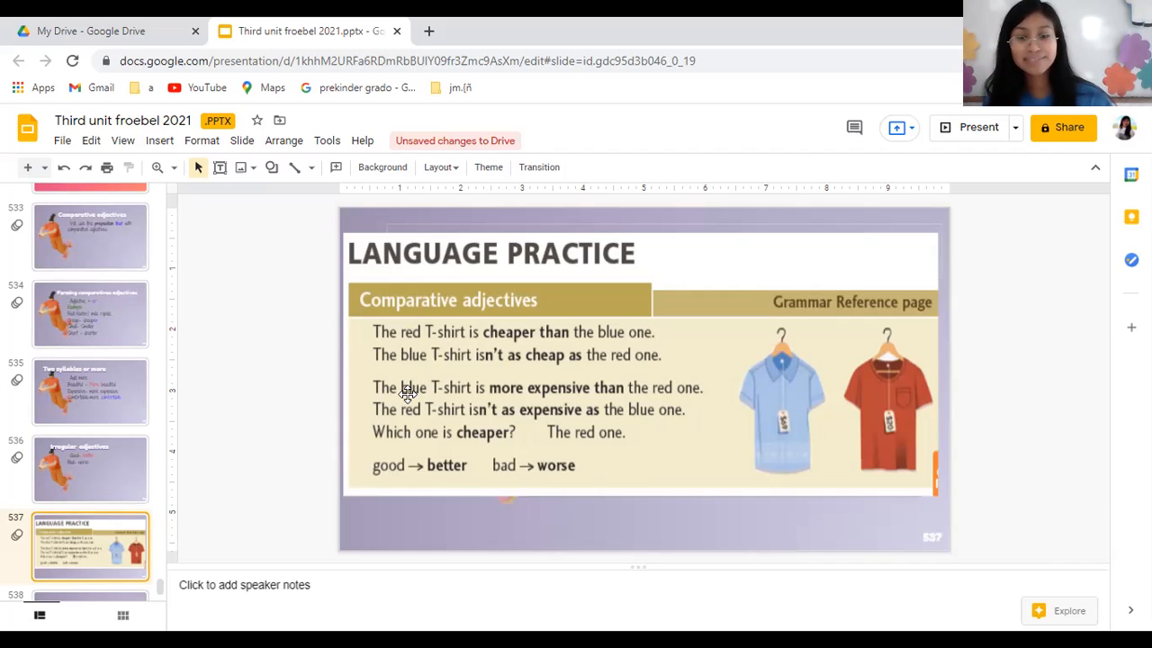
pyautogui.moveTo(885, 425)
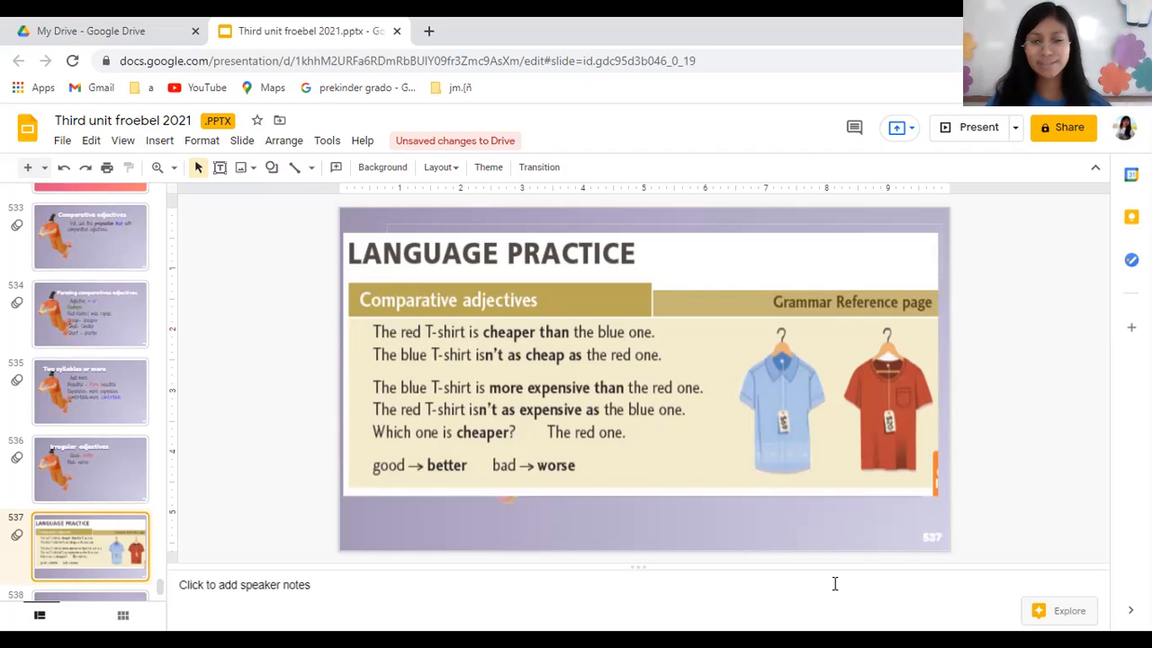
pyautogui.moveTo(944, 385)
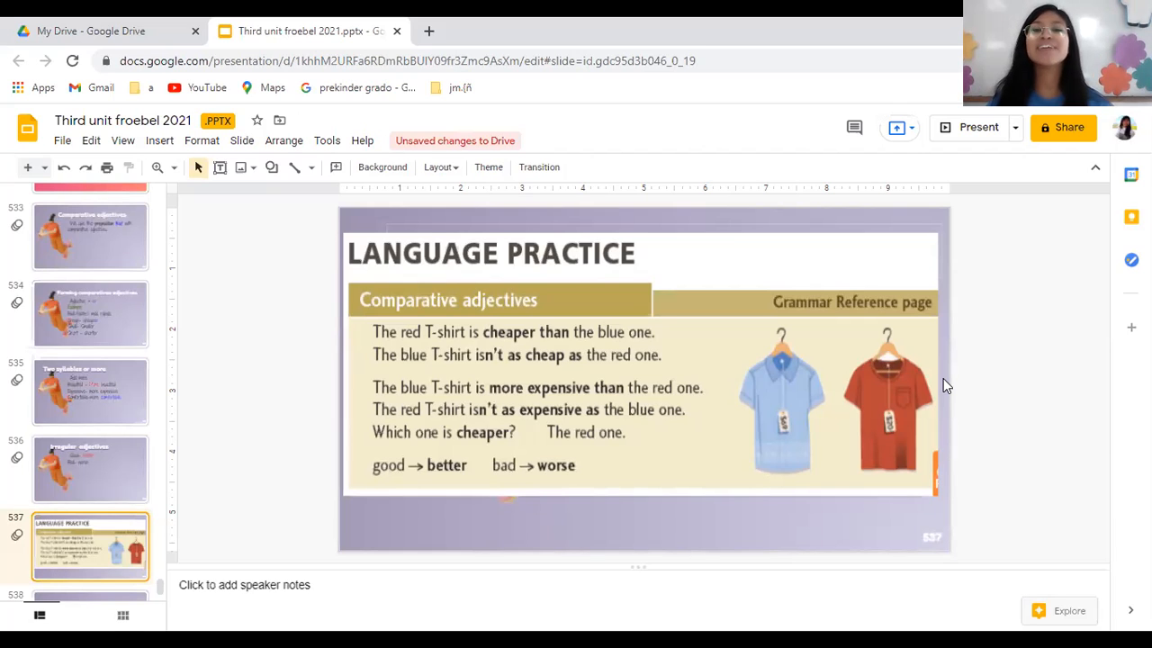
pyautogui.moveTo(815, 282)
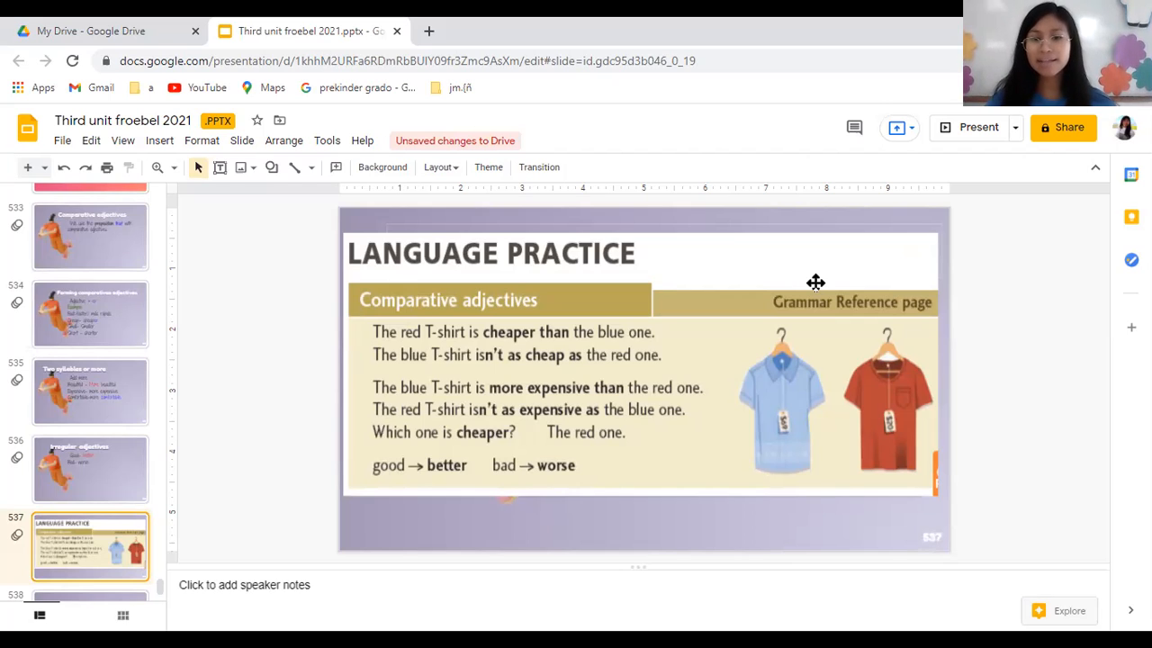
pyautogui.moveTo(1000, 317)
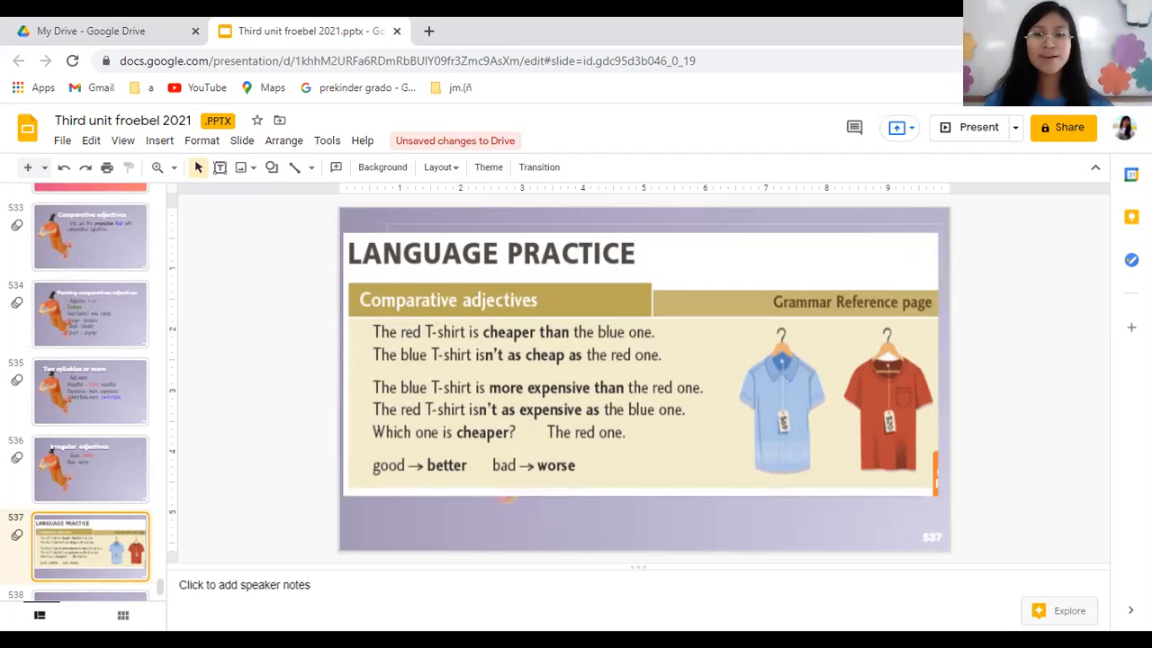
# - Start a second numbered example "2." on the Examples slide, glancing back at earlier slides
pyautogui.click(90, 547)
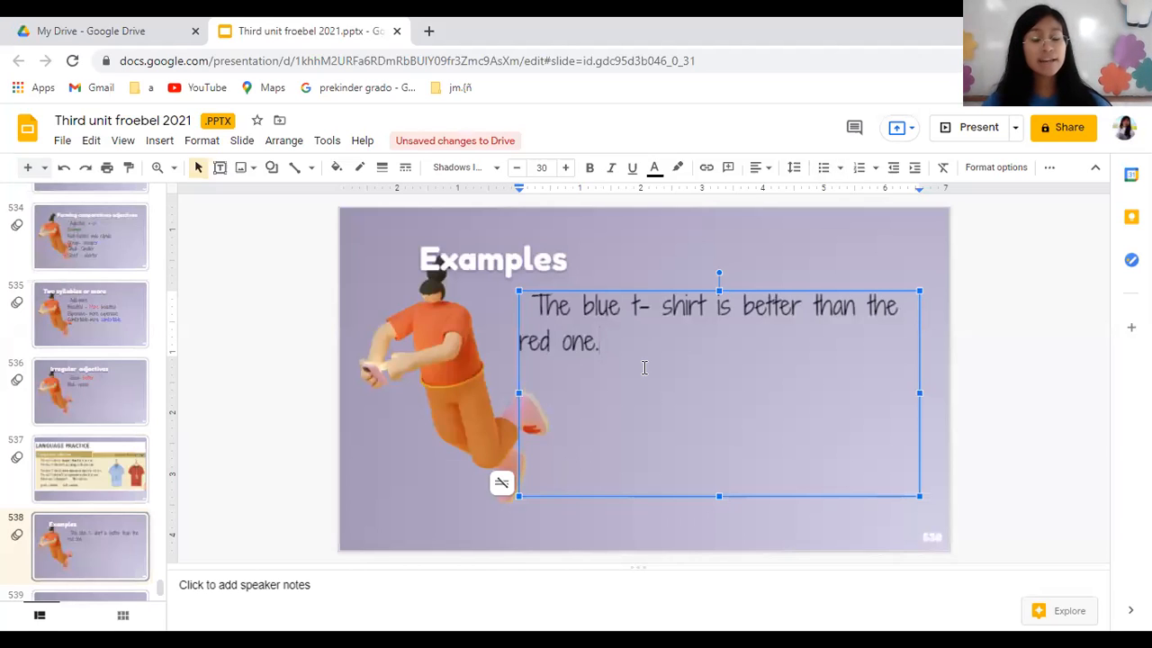
pyautogui.click(601, 342)
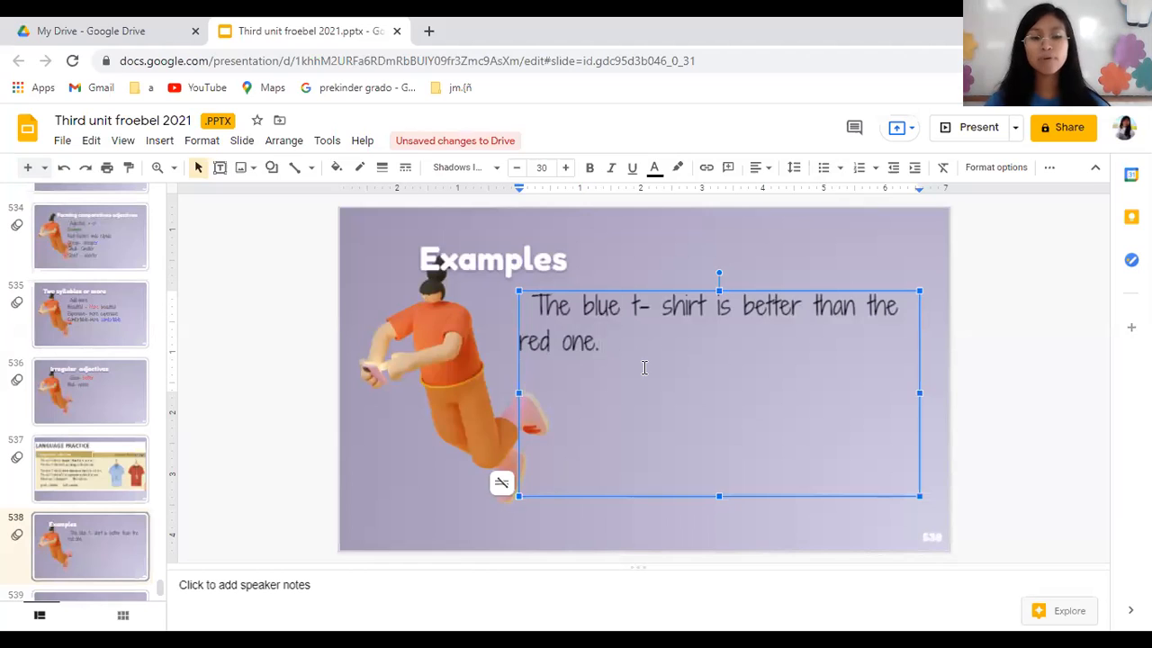
pyautogui.write('2')
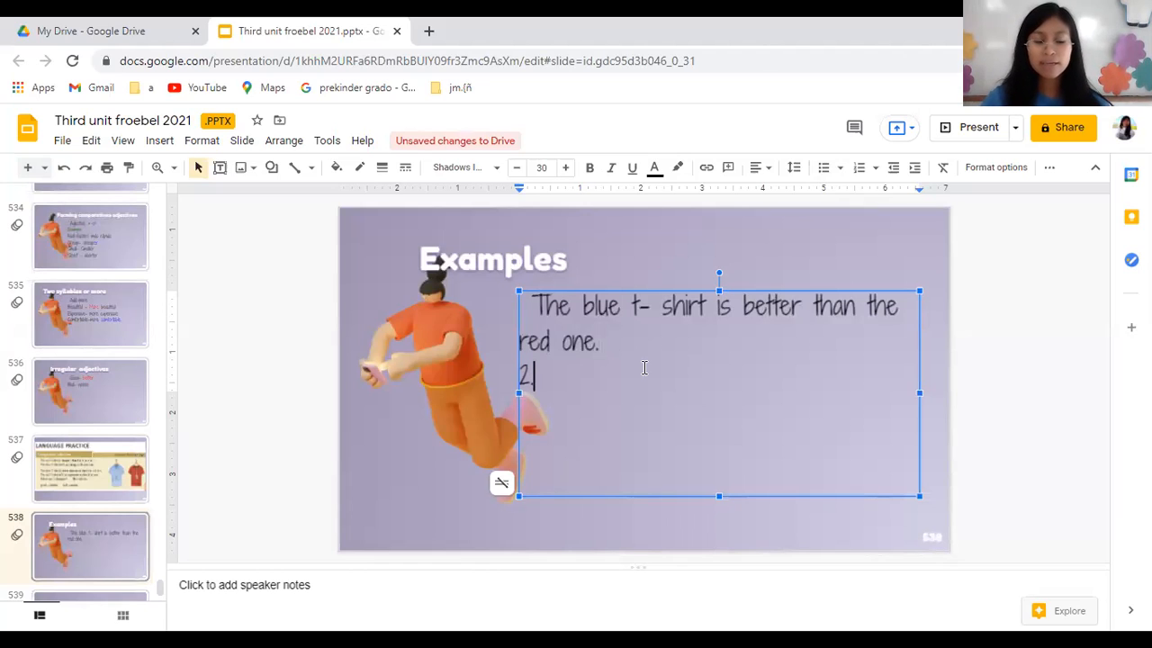
pyautogui.write('.')
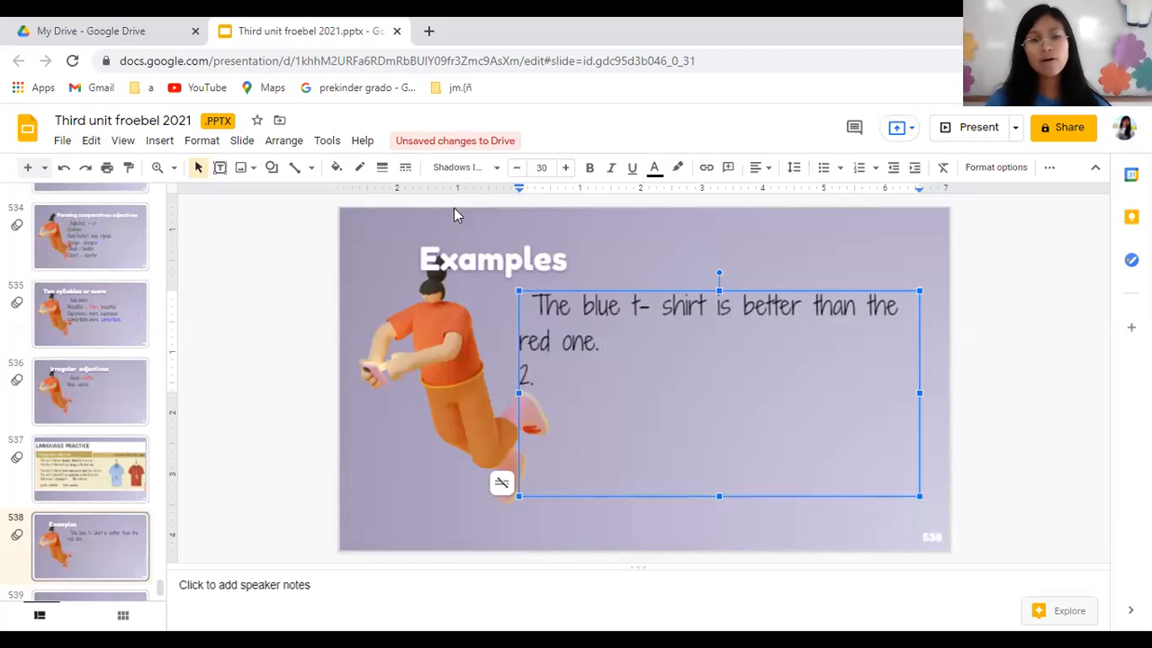
pyautogui.click(90, 468)
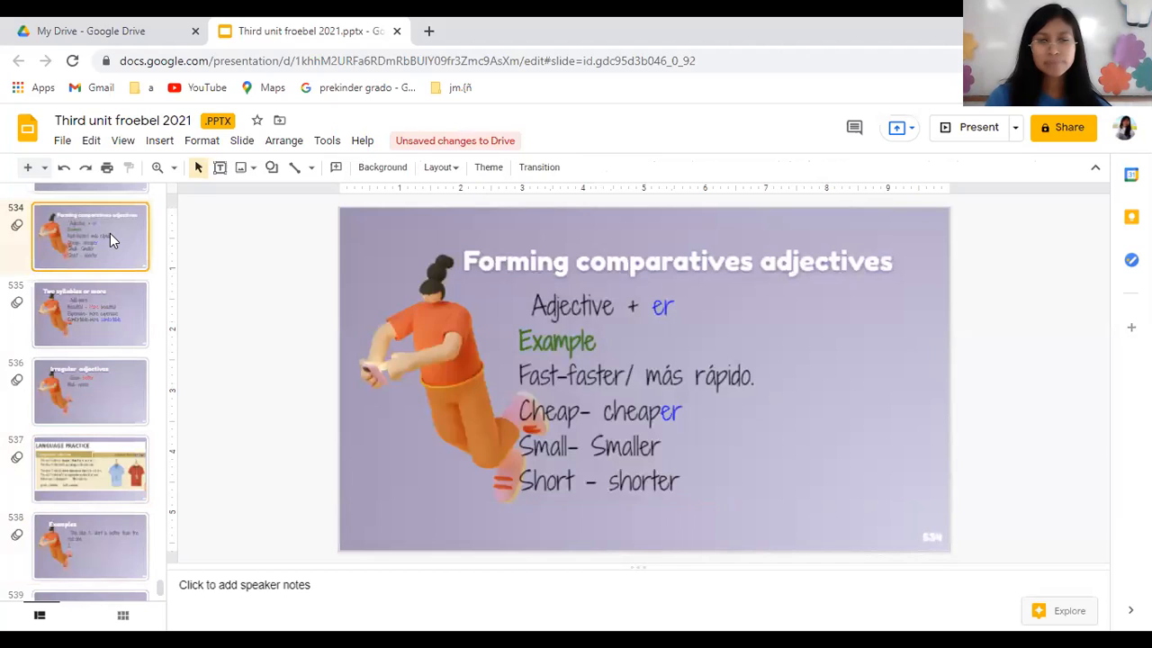
pyautogui.click(90, 468)
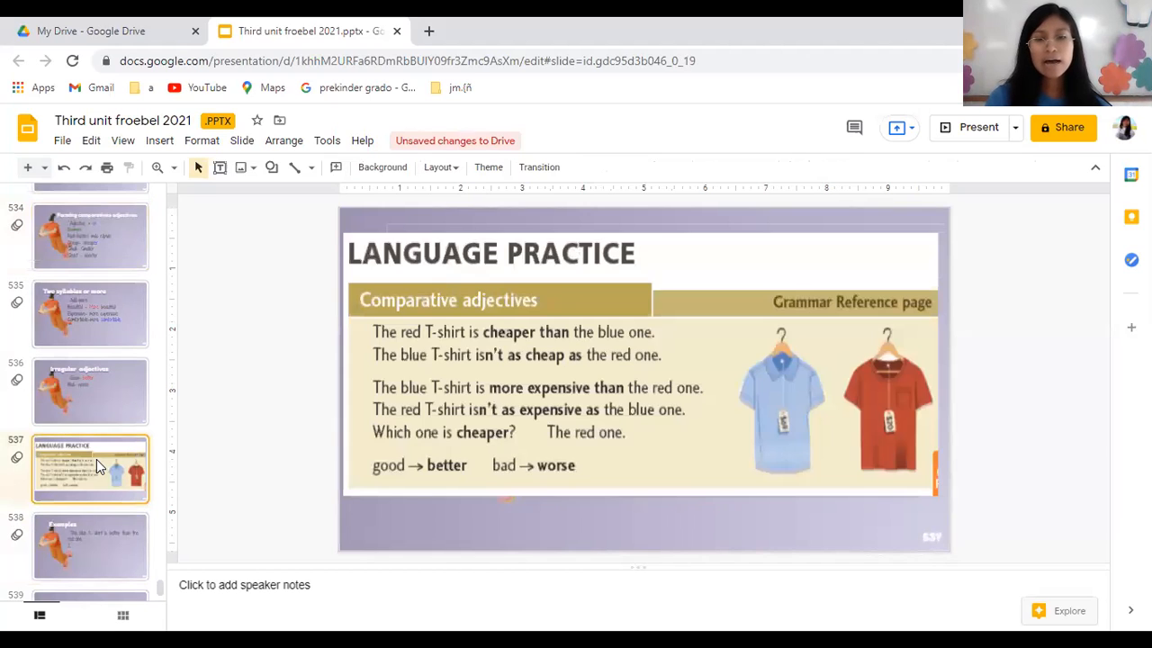
pyautogui.moveTo(634, 527)
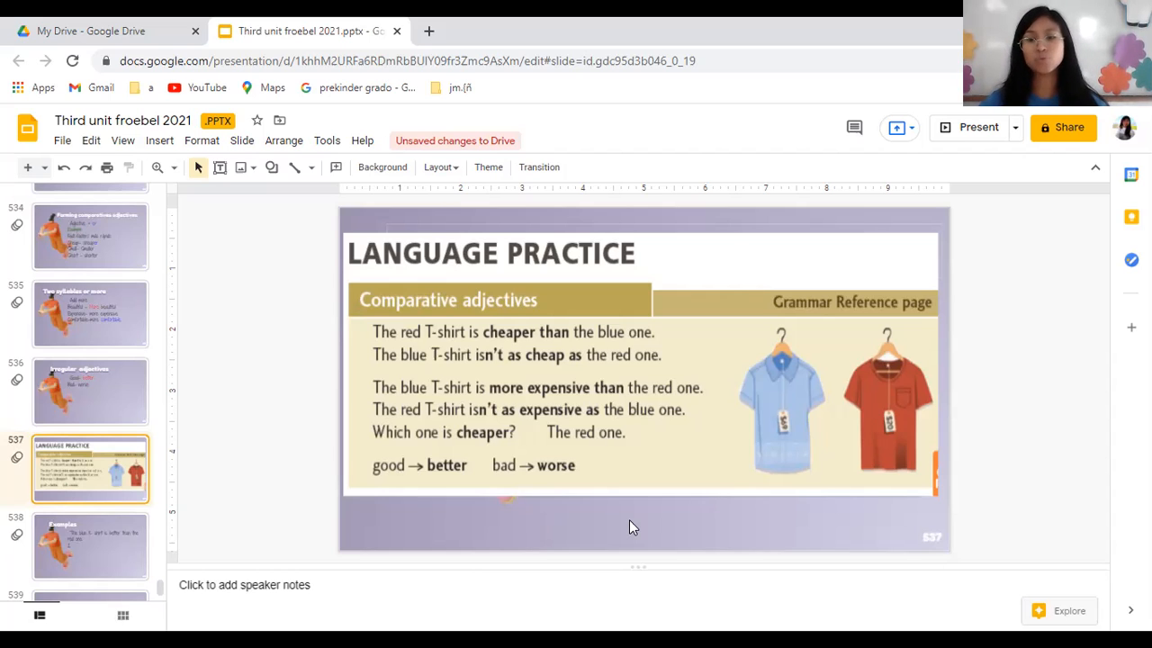
pyautogui.click(90, 547)
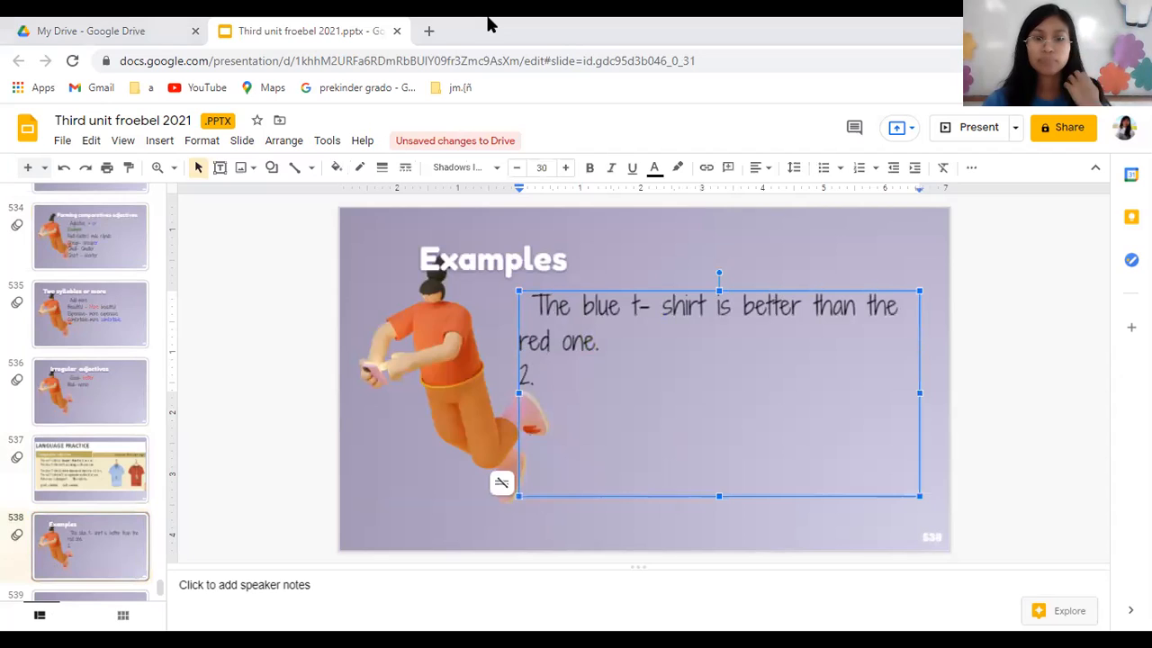
pyautogui.moveTo(424, 124)
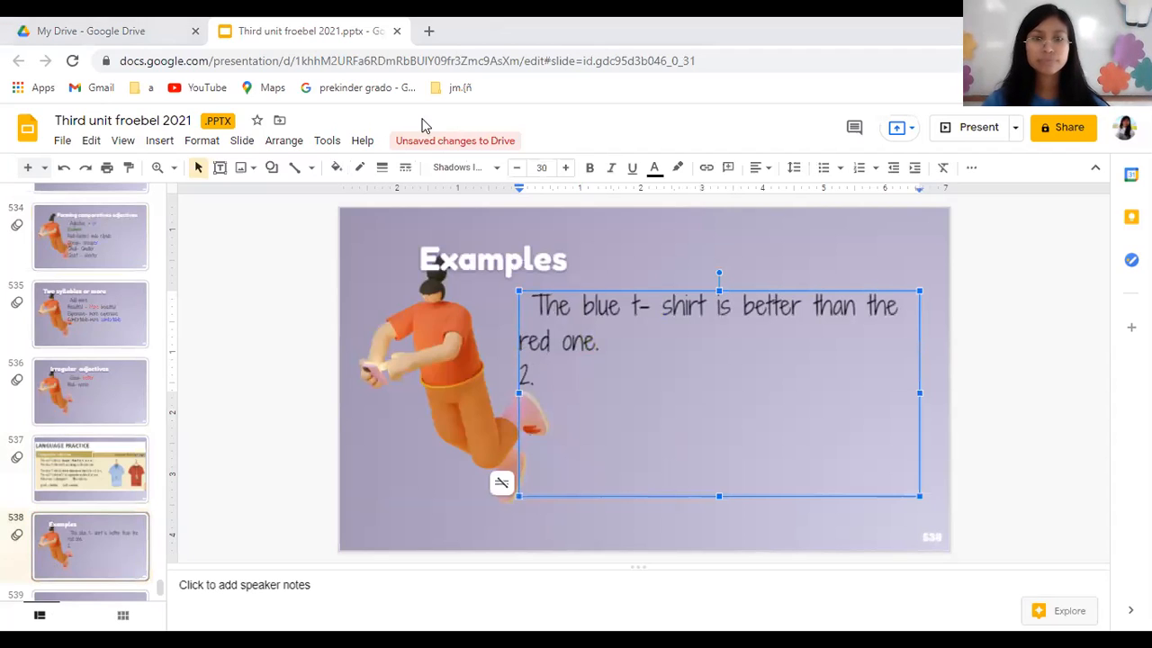
# - Write "The red t- shirt is more expensive than the blue one." with "than" in bold purple
pyautogui.write('The red t- shirt is more expensive that the blue one.')
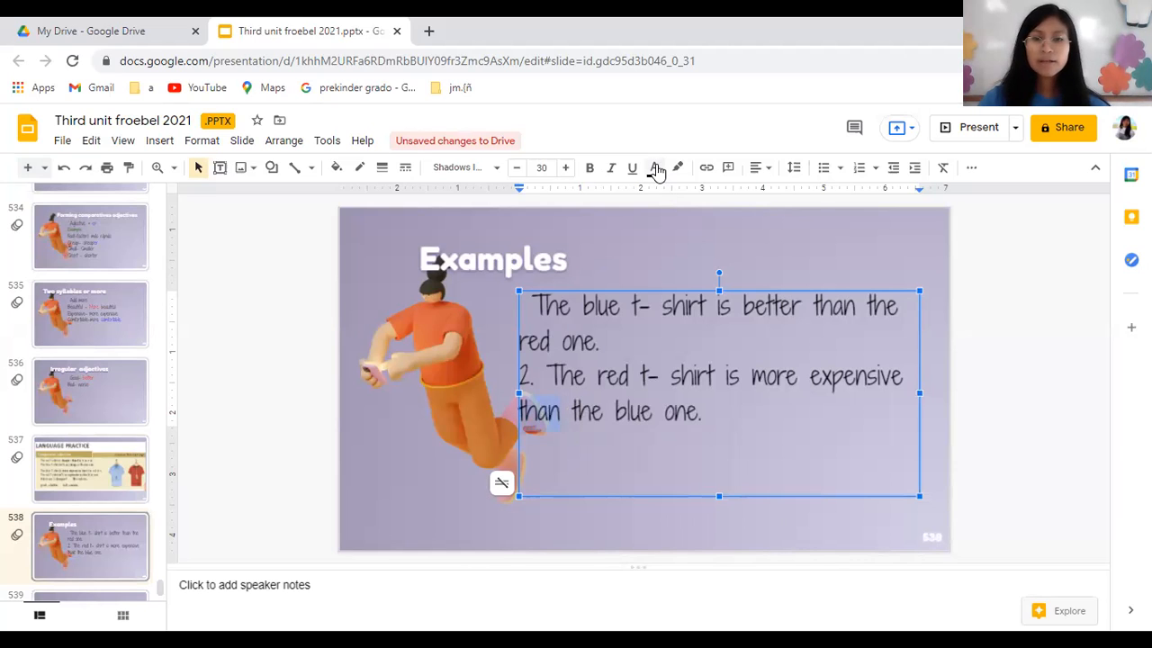
pyautogui.click(655, 167)
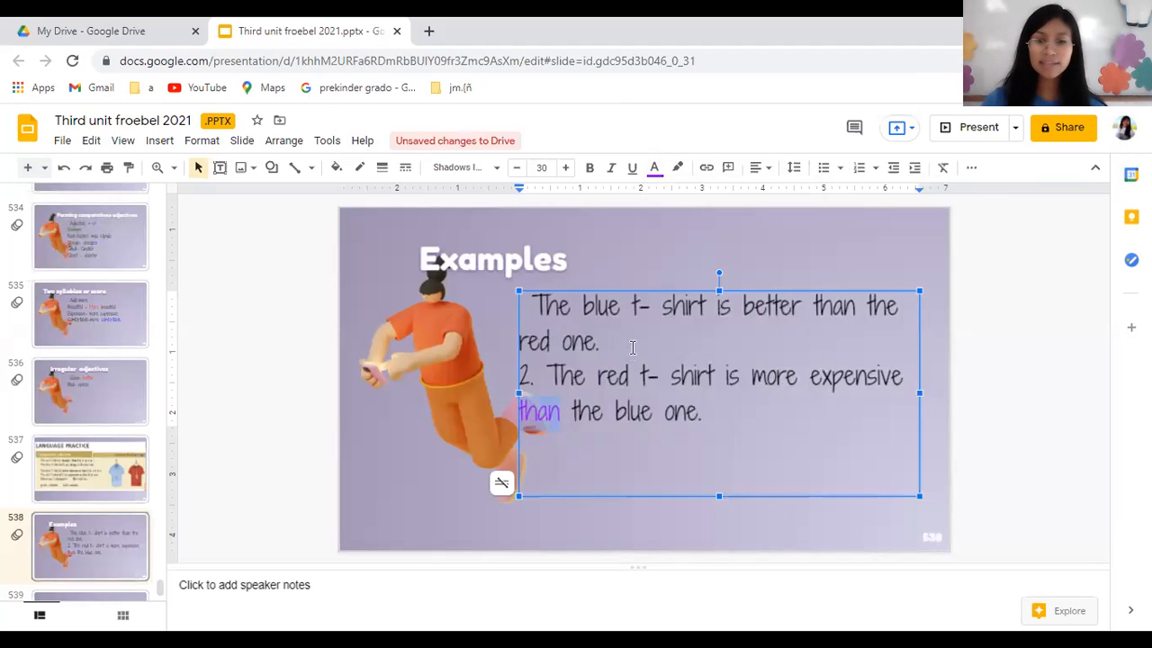
pyautogui.moveTo(590, 167)
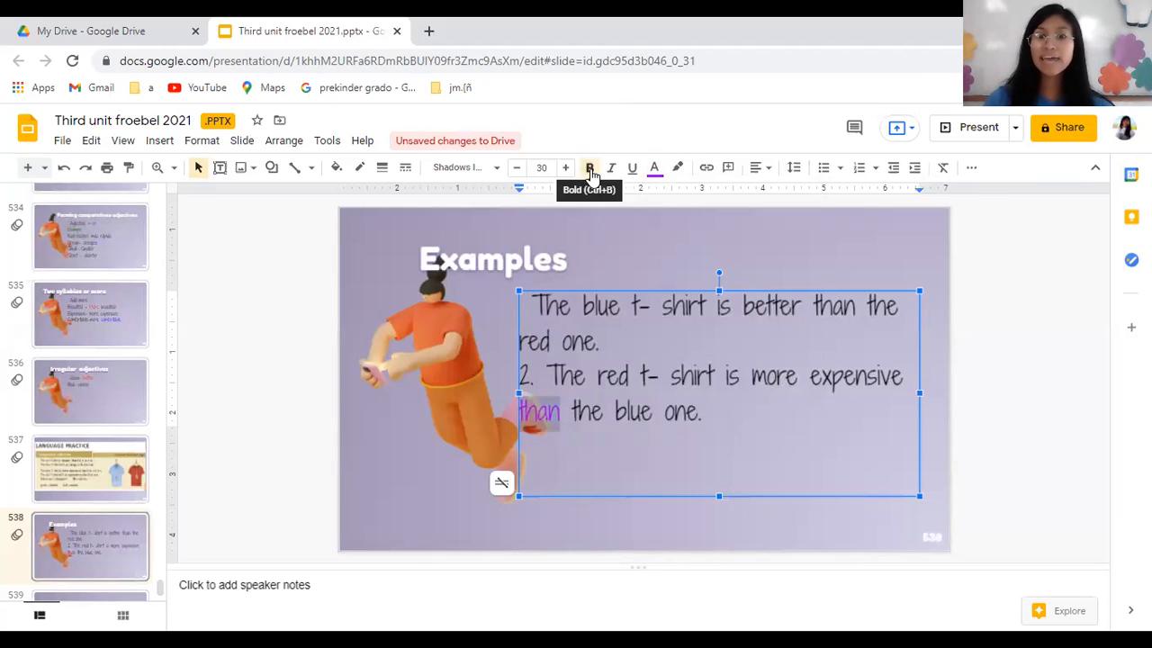
pyautogui.click(590, 167)
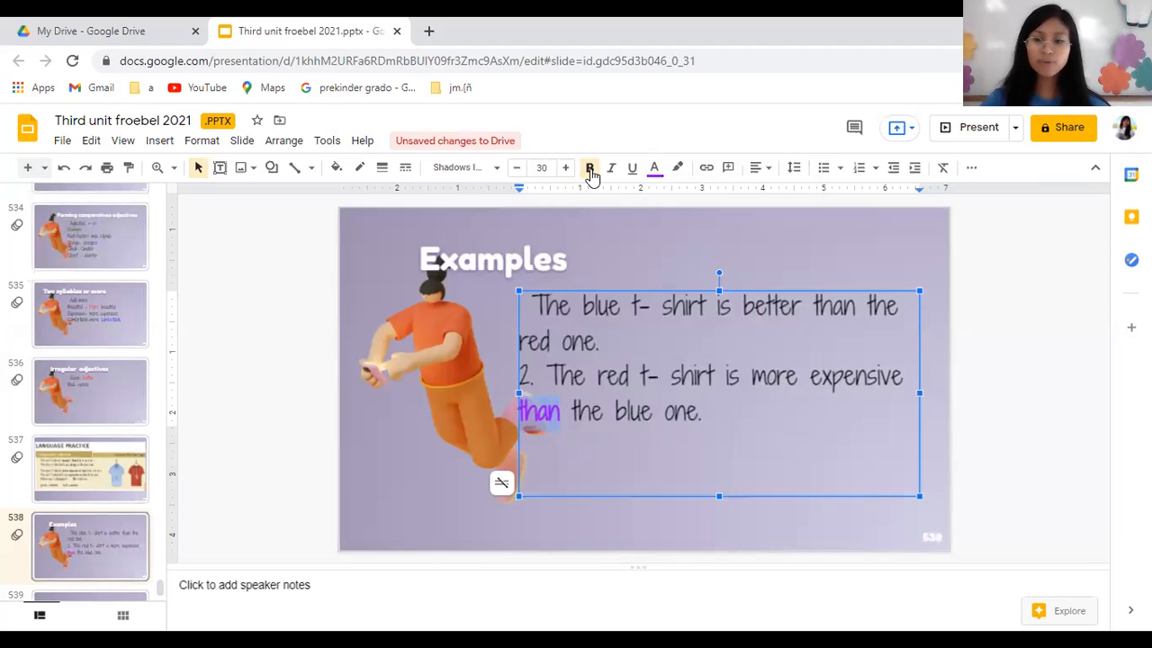
# - Add a new slide after Examples and title it "Exercise"
pyautogui.click(90, 547)
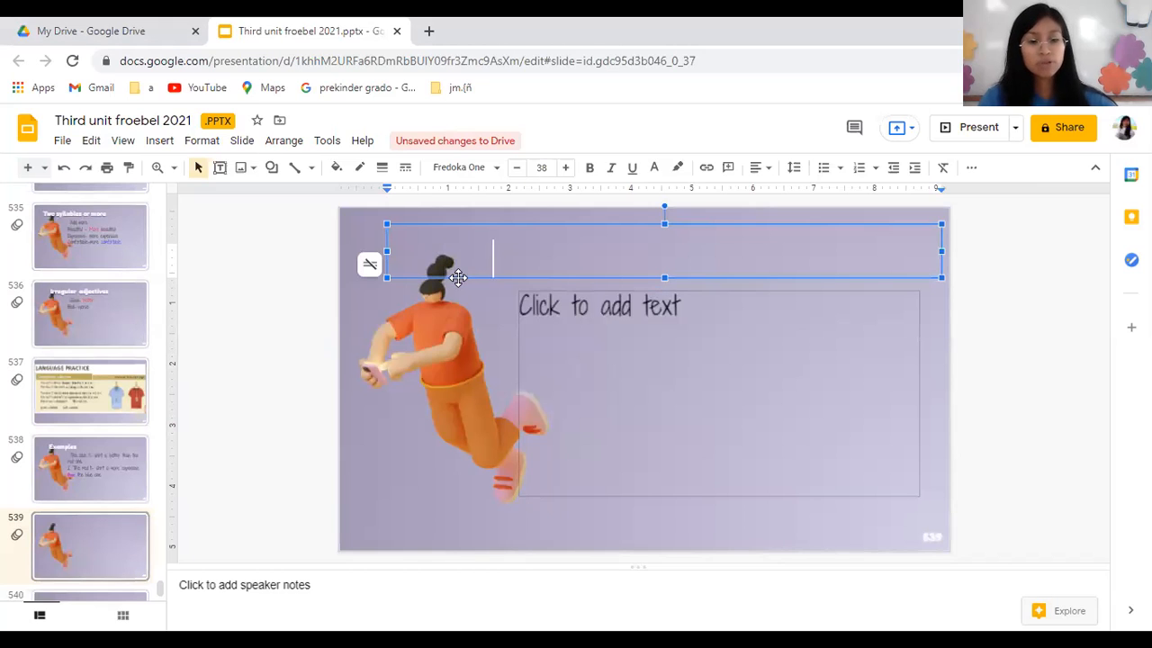
pyautogui.write('E')
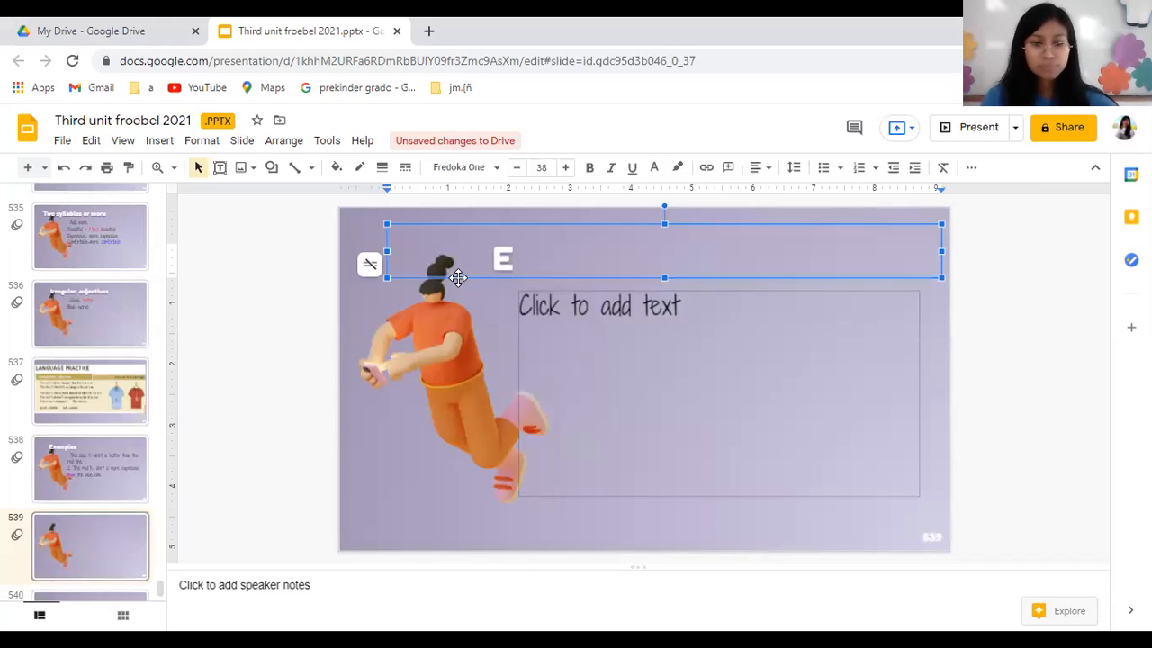
pyautogui.write('xercise')
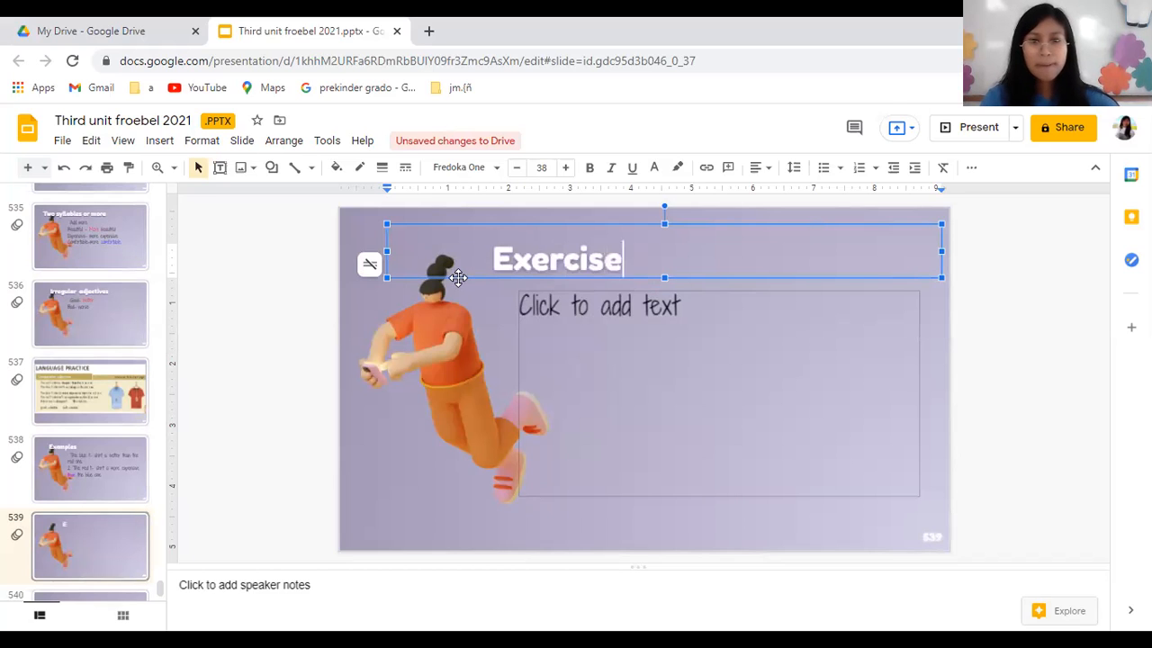
pyautogui.click(90, 468)
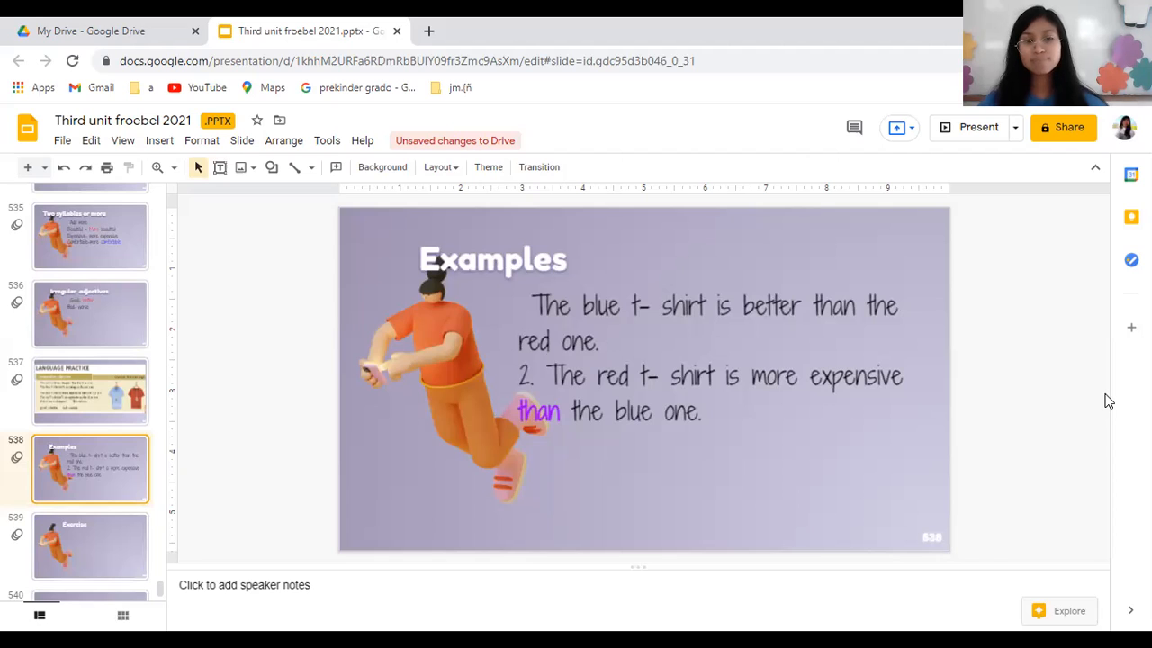
pyautogui.moveTo(867, 159)
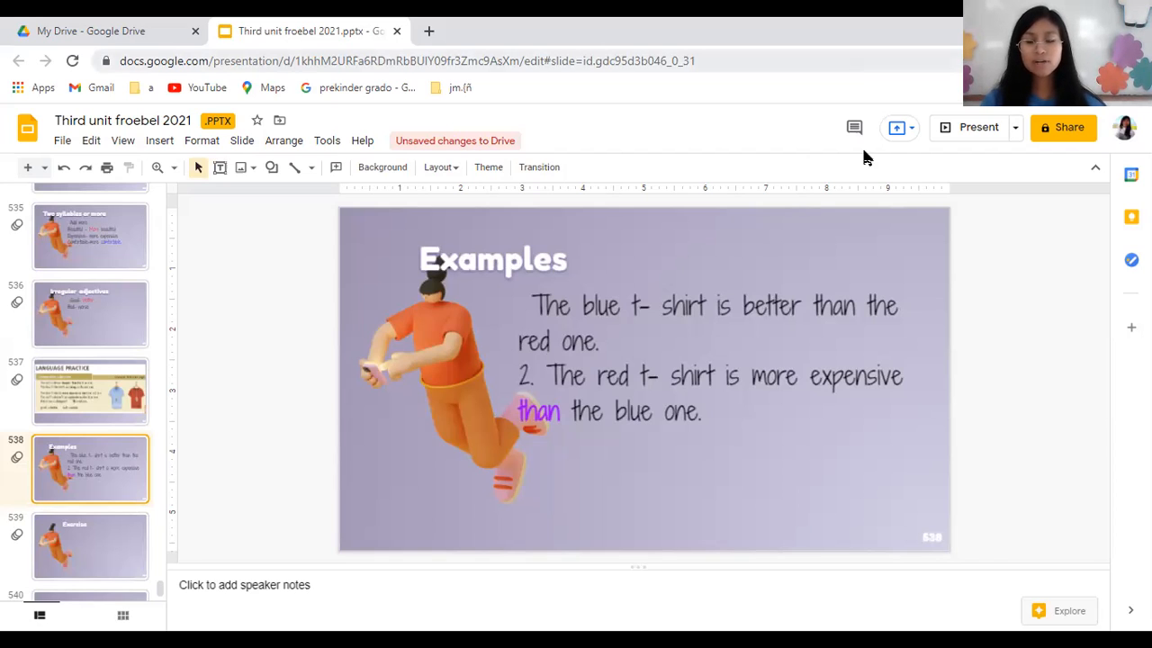